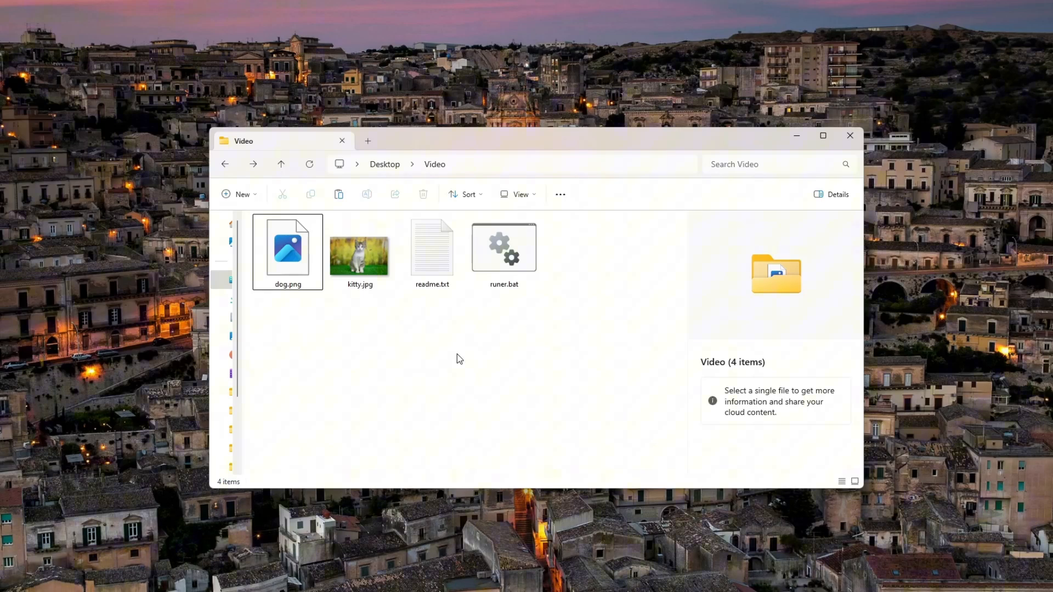
Step: Look over the Video folder's files and view the kitty.jpg picture
key(ctrl+a)
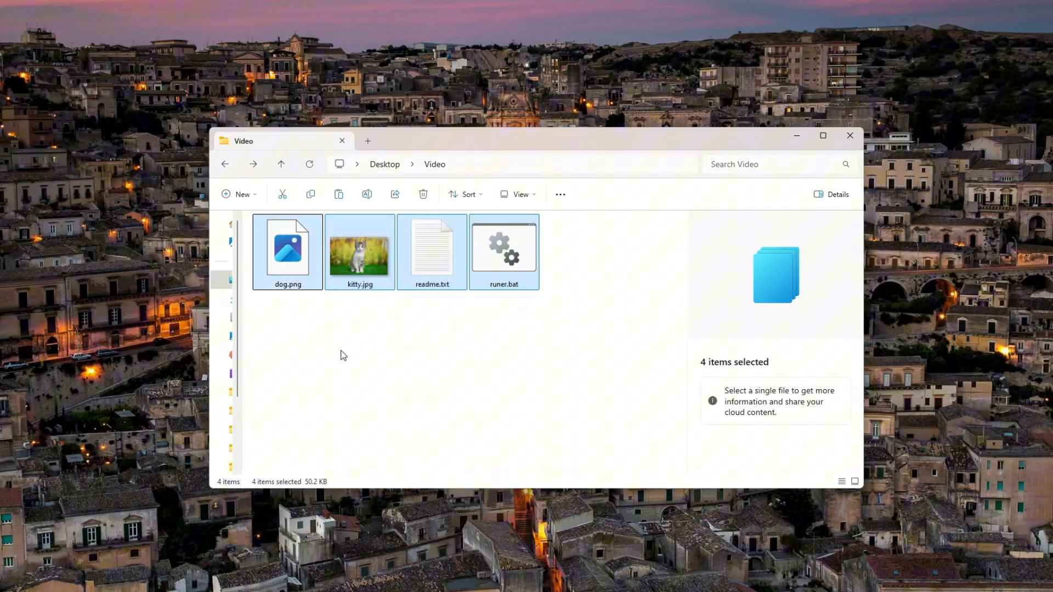
click(287, 252)
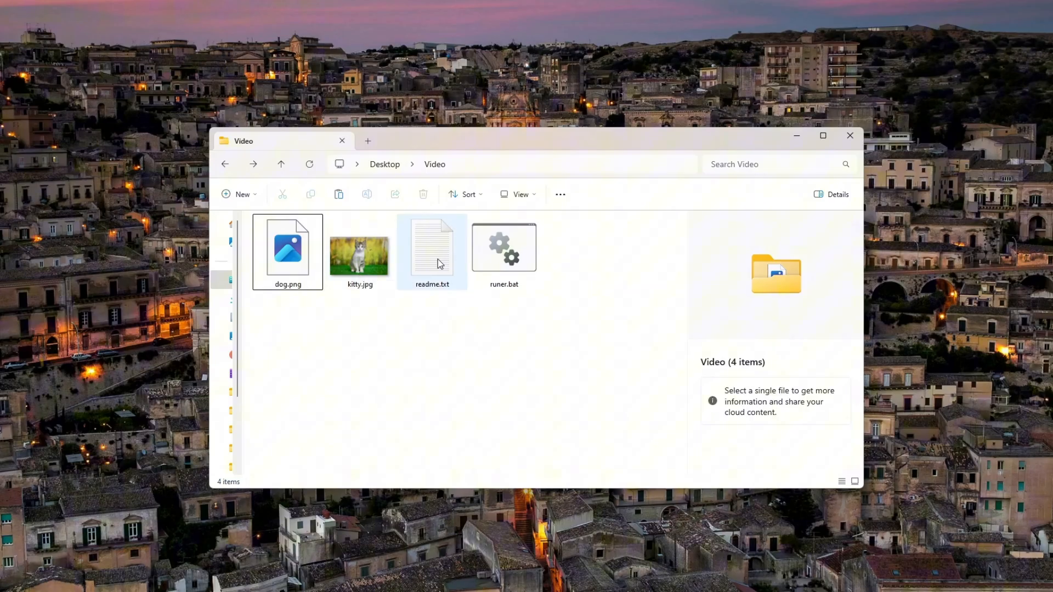
mouse_move(490, 269)
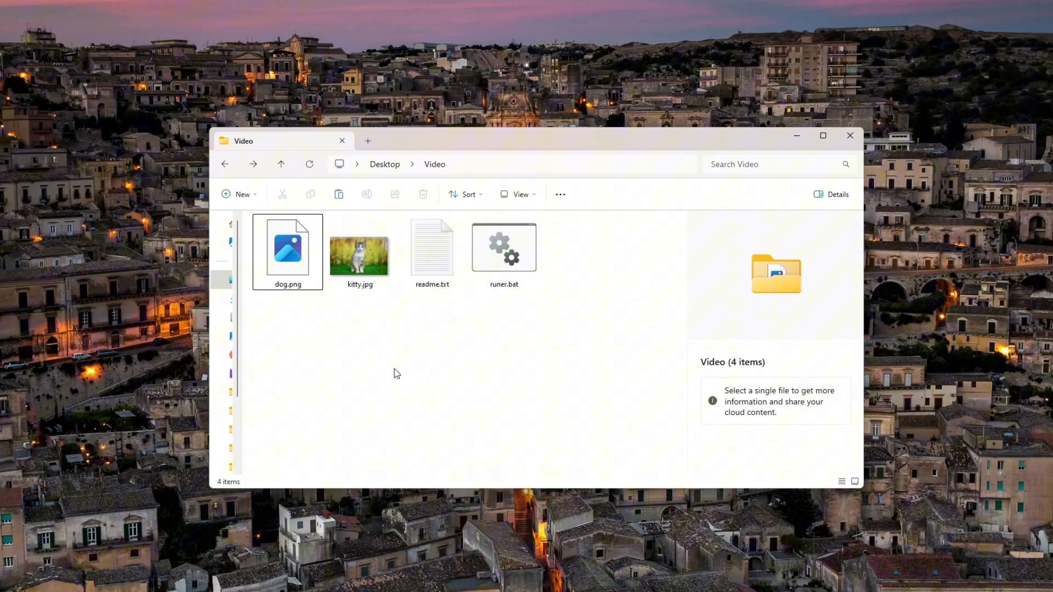
click(503, 247)
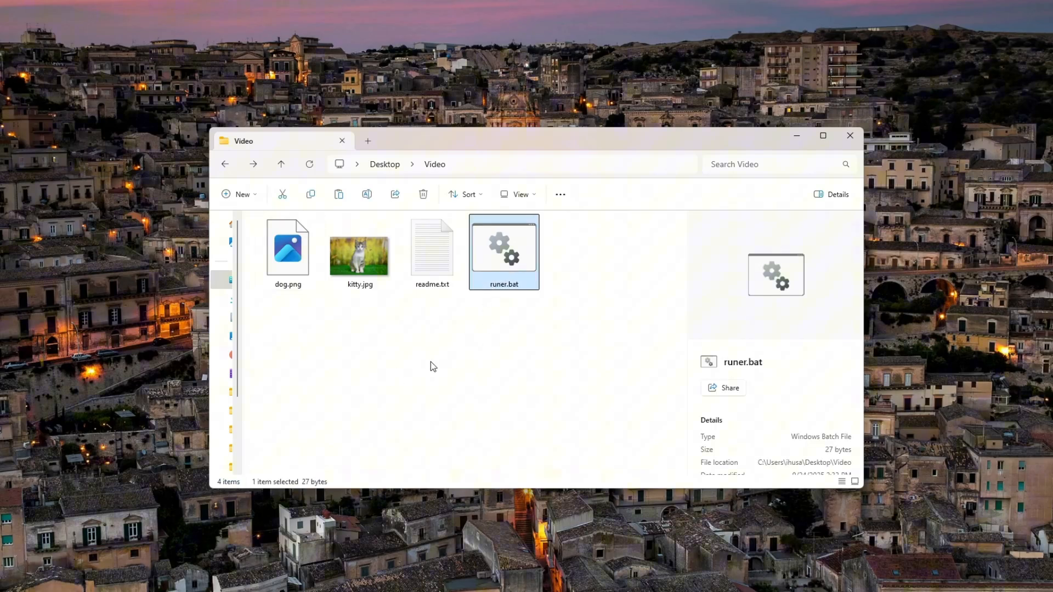
click(480, 373)
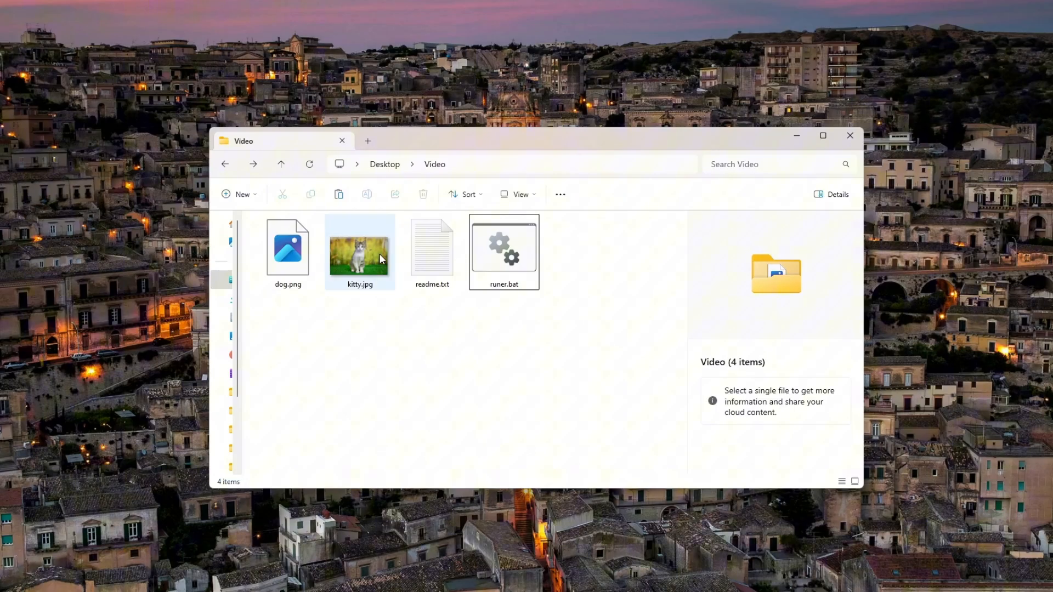
mouse_move(360, 253)
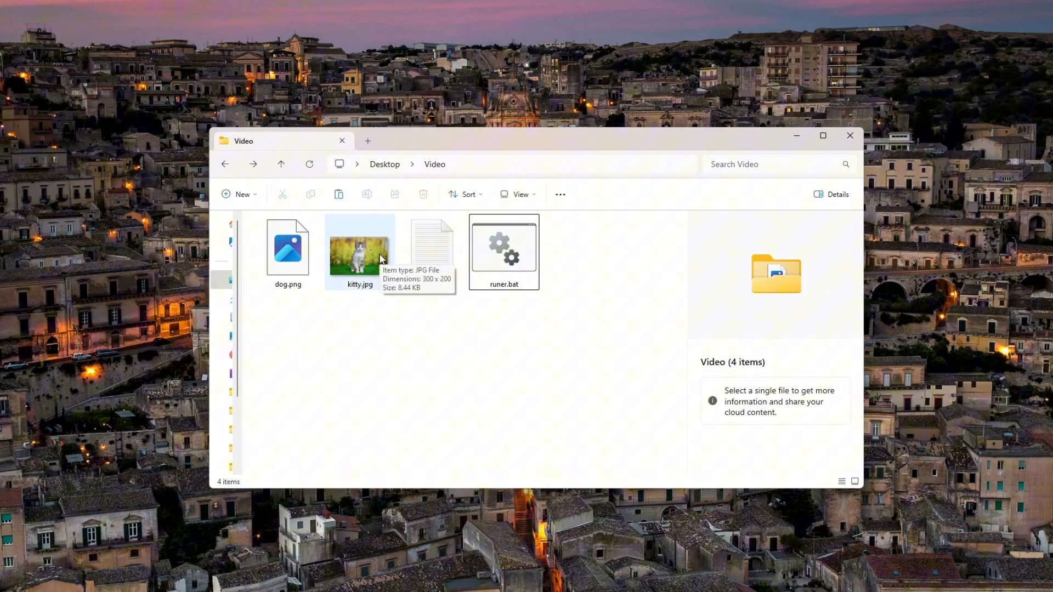
double_click(360, 247)
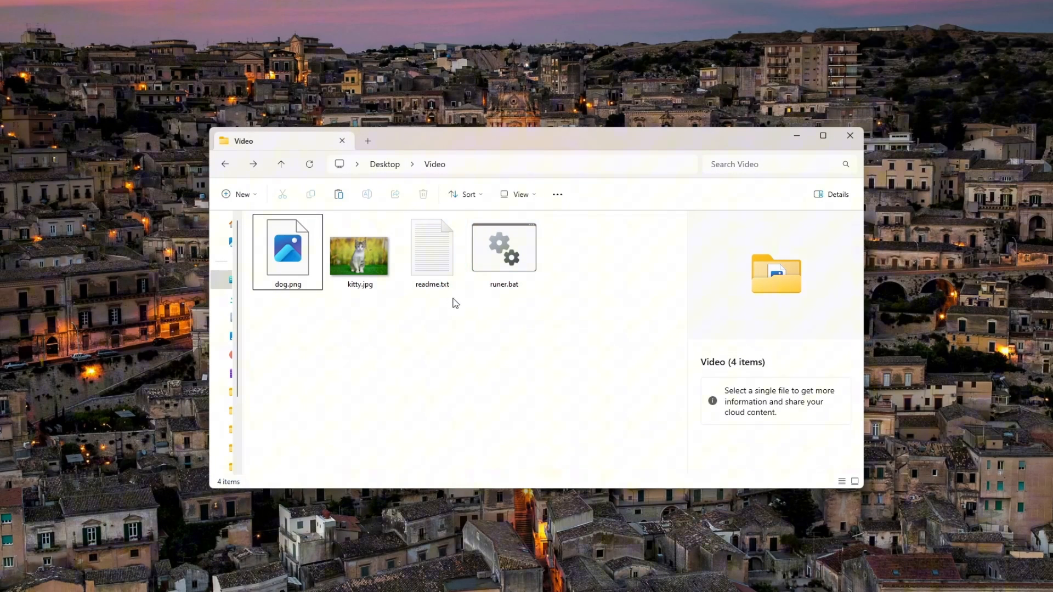
Step: Read readme.txt in Notepad, highlighting the second sentence pointing to runer.bat as the fix
double_click(432, 247)
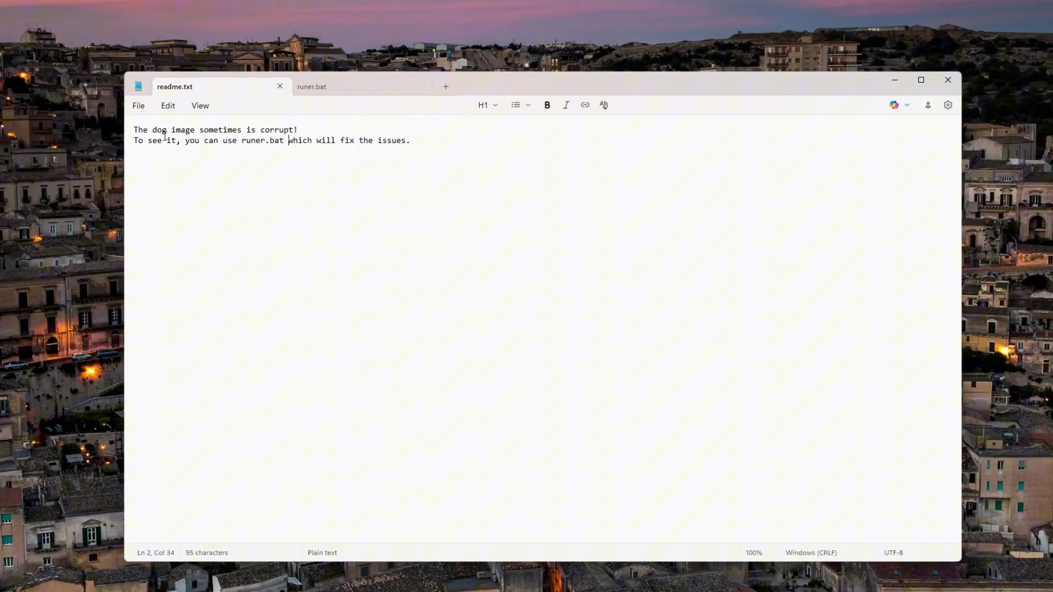
drag(134, 130, 195, 130)
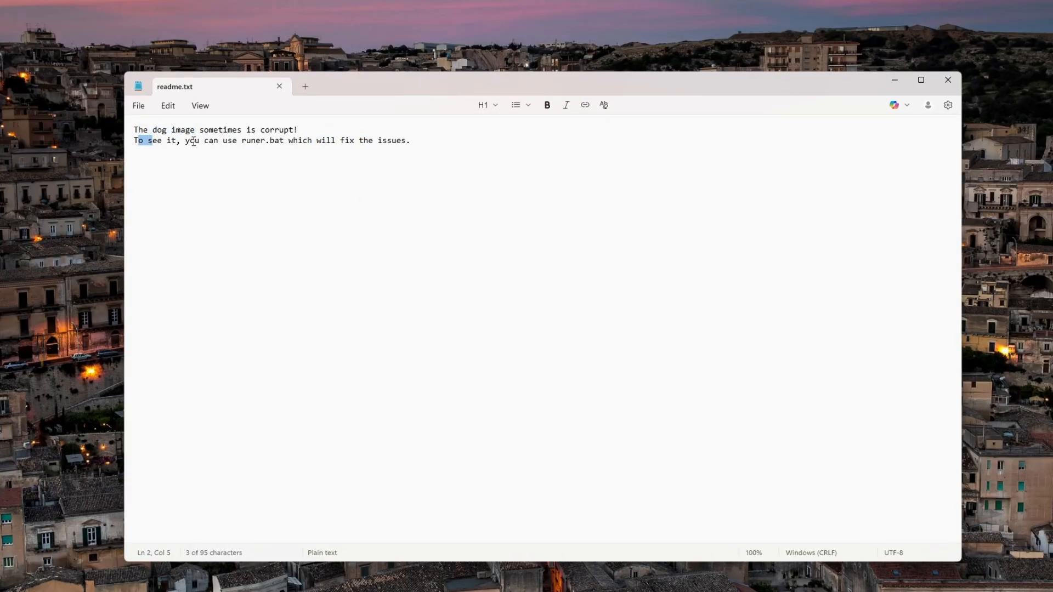
double_click(299, 141)
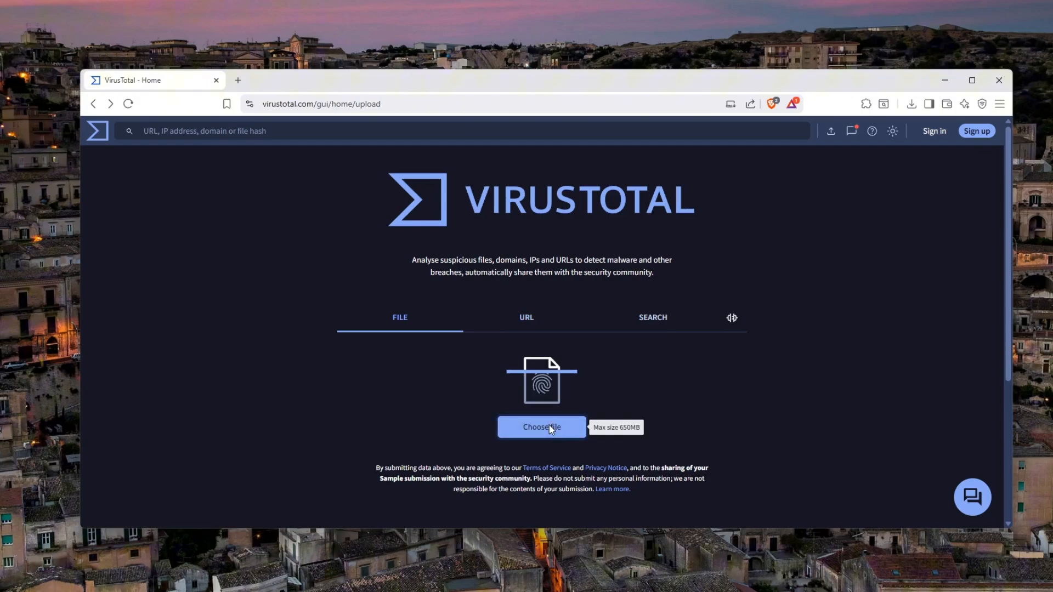
Step: Upload runer.bat to VirusTotal and review the 0/62 vendor detection list
click(541, 426)
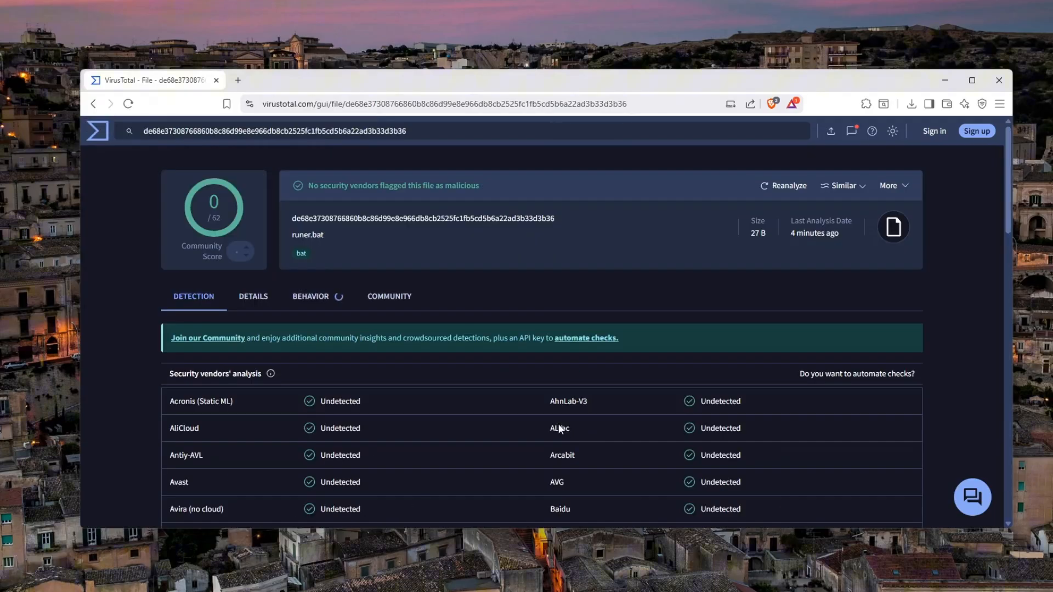
mouse_move(416, 426)
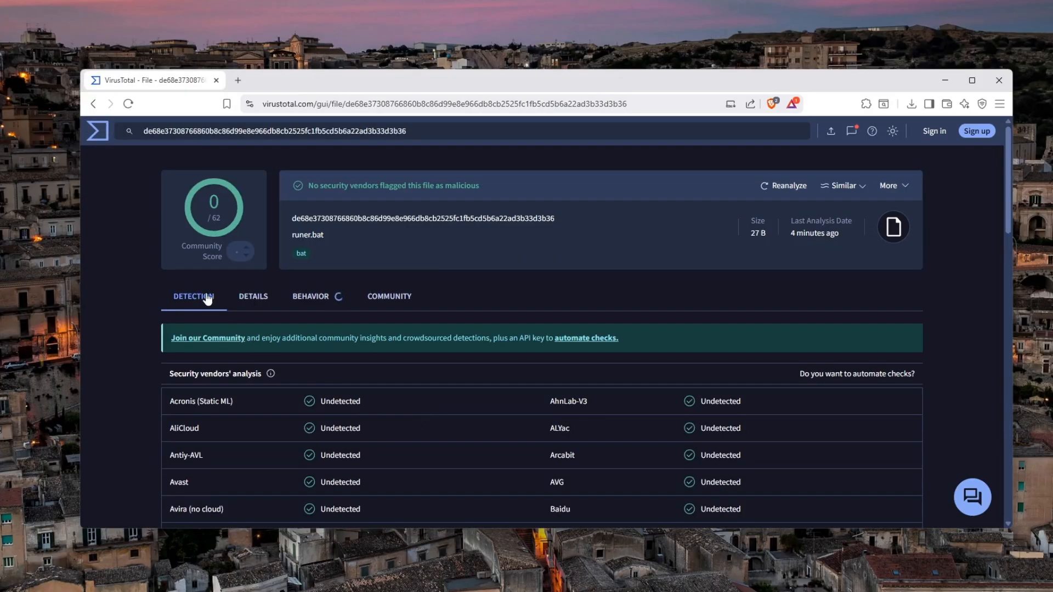
scroll(down, 3)
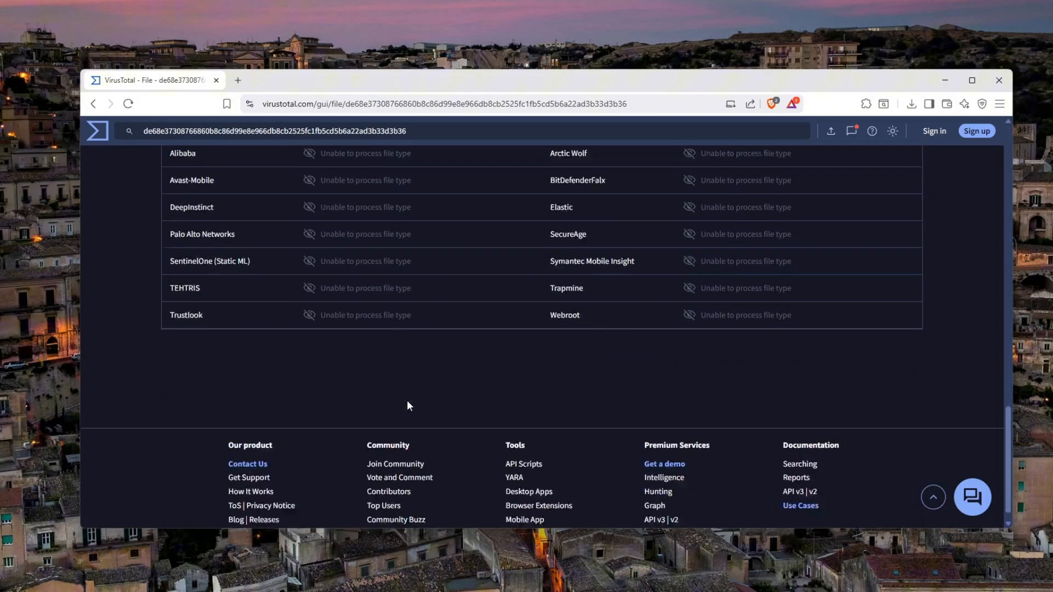
scroll(up, 3)
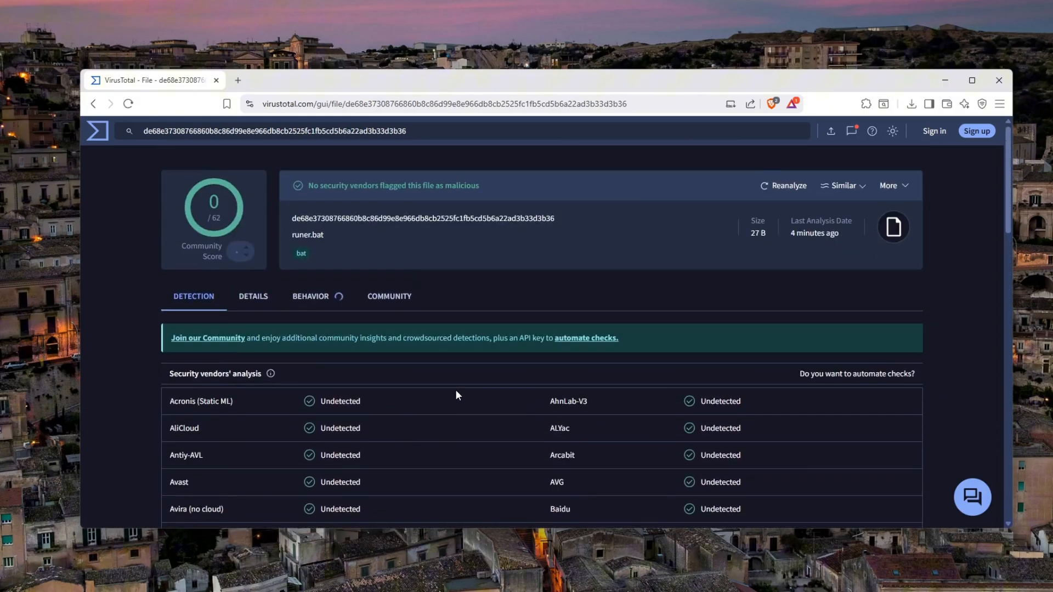
mouse_move(908, 113)
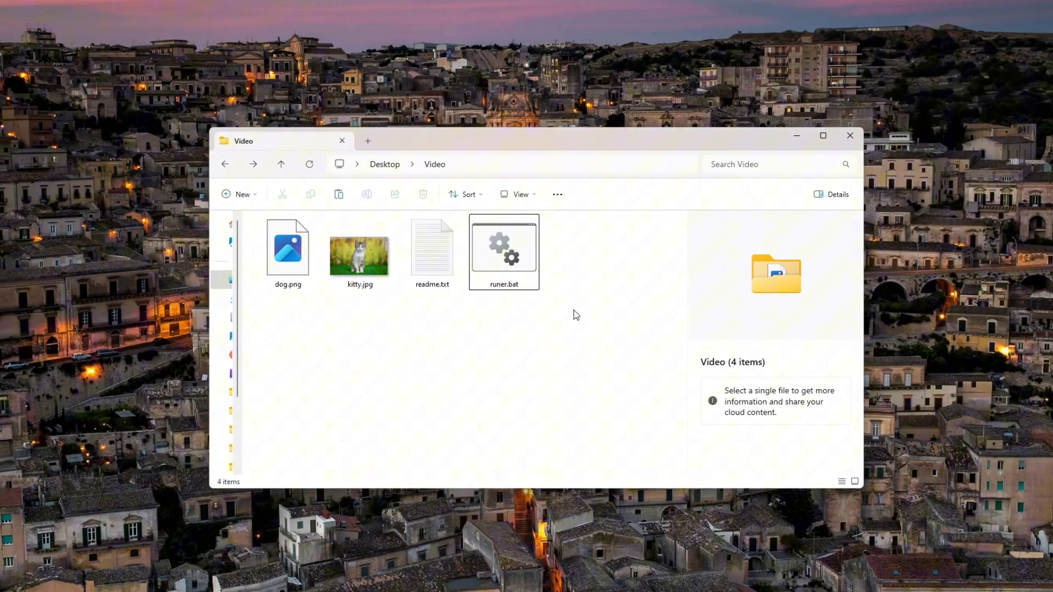
double_click(503, 247)
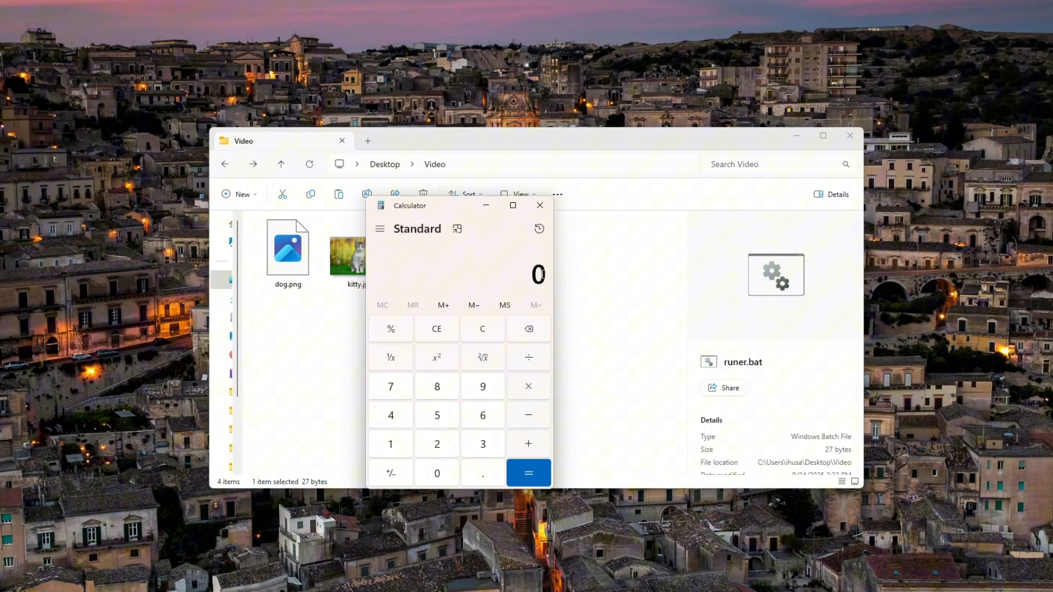
drag(435, 205, 440, 150)
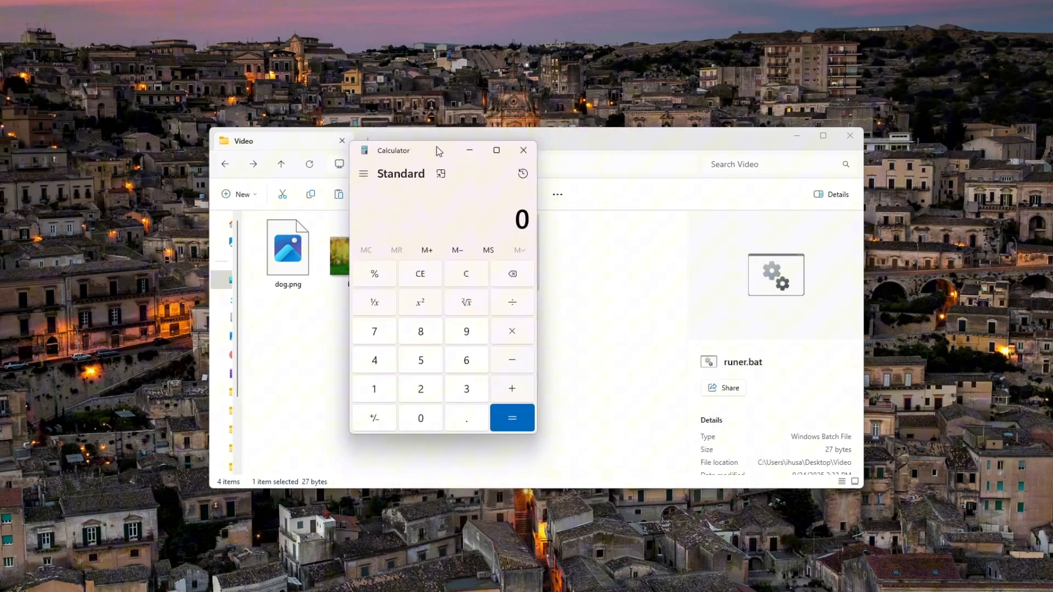
click(524, 151)
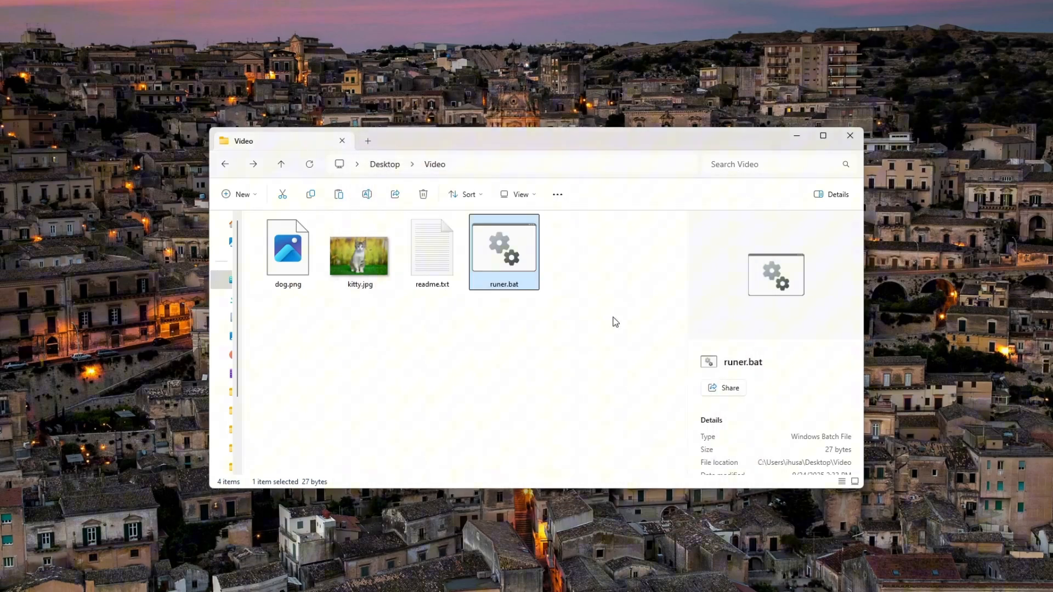
mouse_move(433, 276)
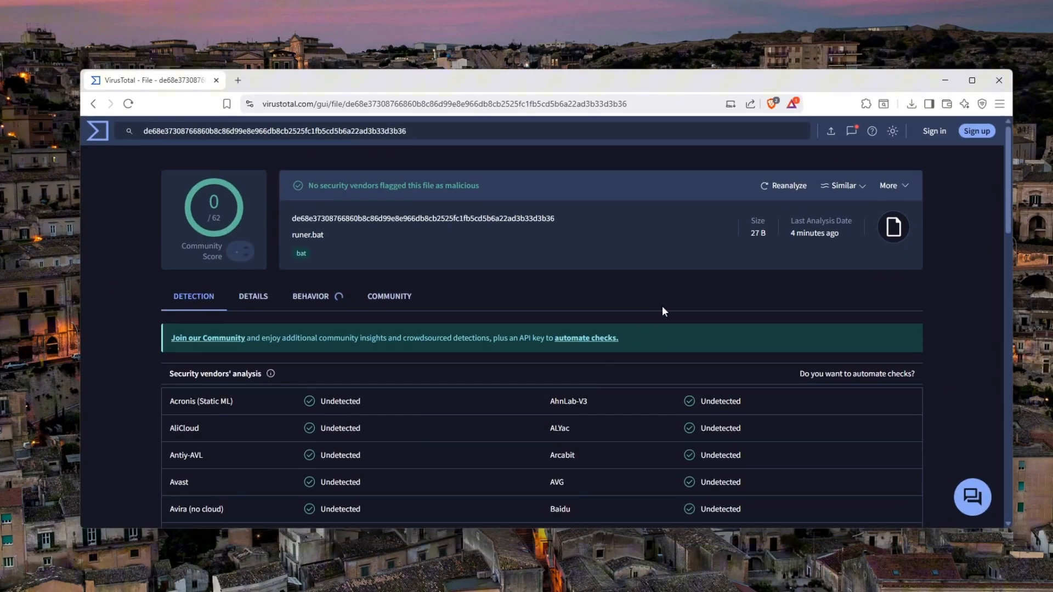
mouse_move(685, 323)
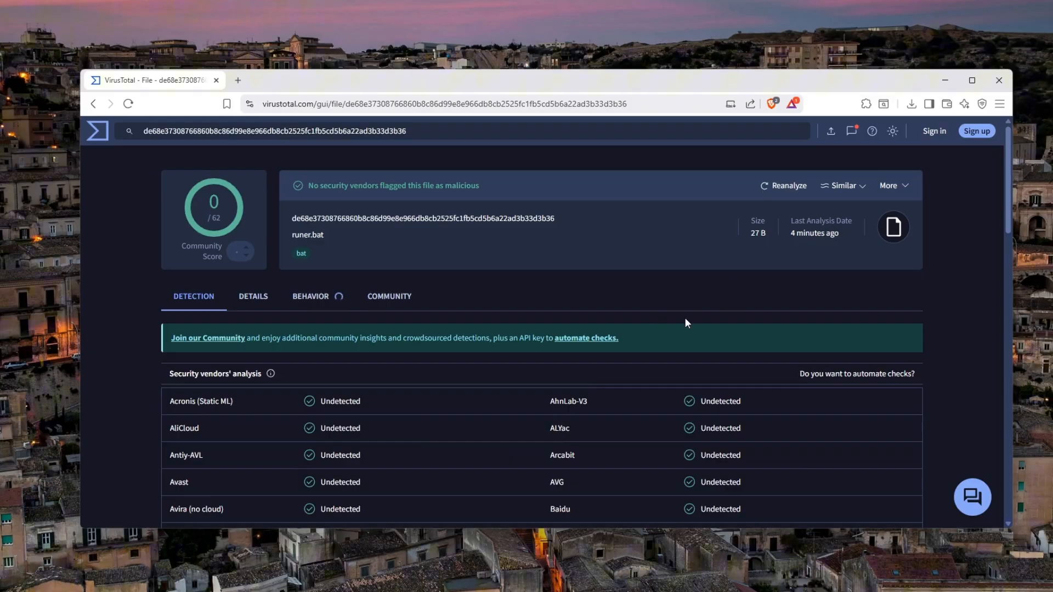
mouse_move(944, 80)
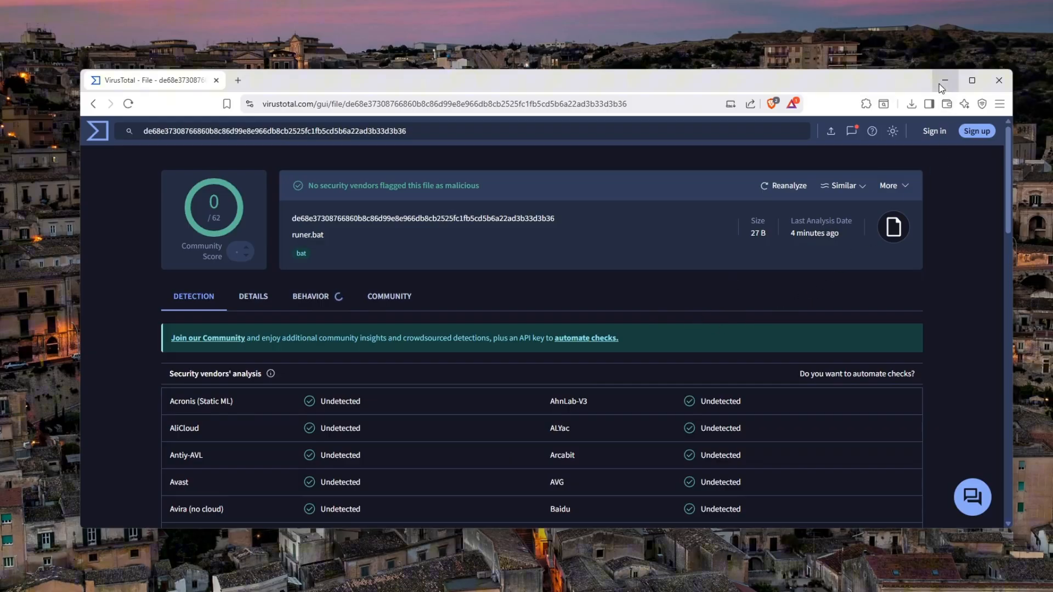
Step: Minimize the browser showing runer.bat's clean VirusTotal report
click(944, 80)
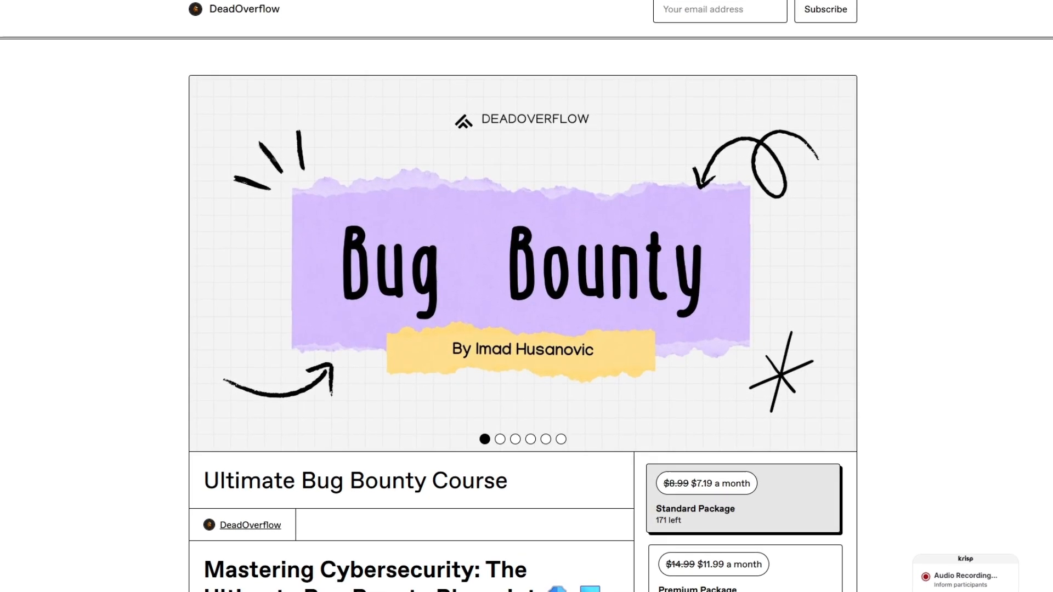
Step: Scroll the Aveno recon tool landing page down to its Simple Pricing section
scroll(down, 3)
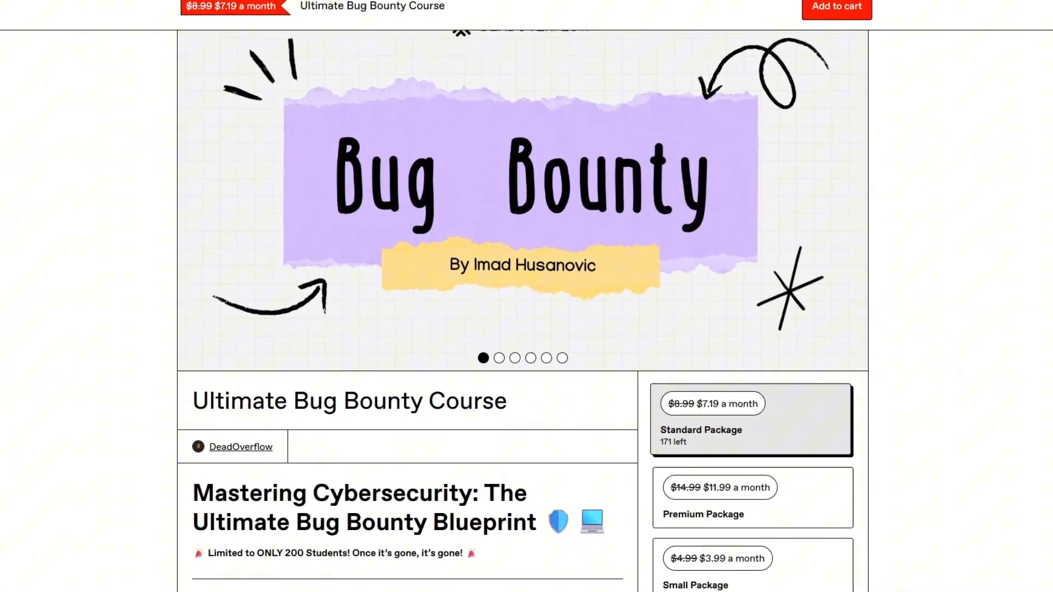
scroll(down, 3)
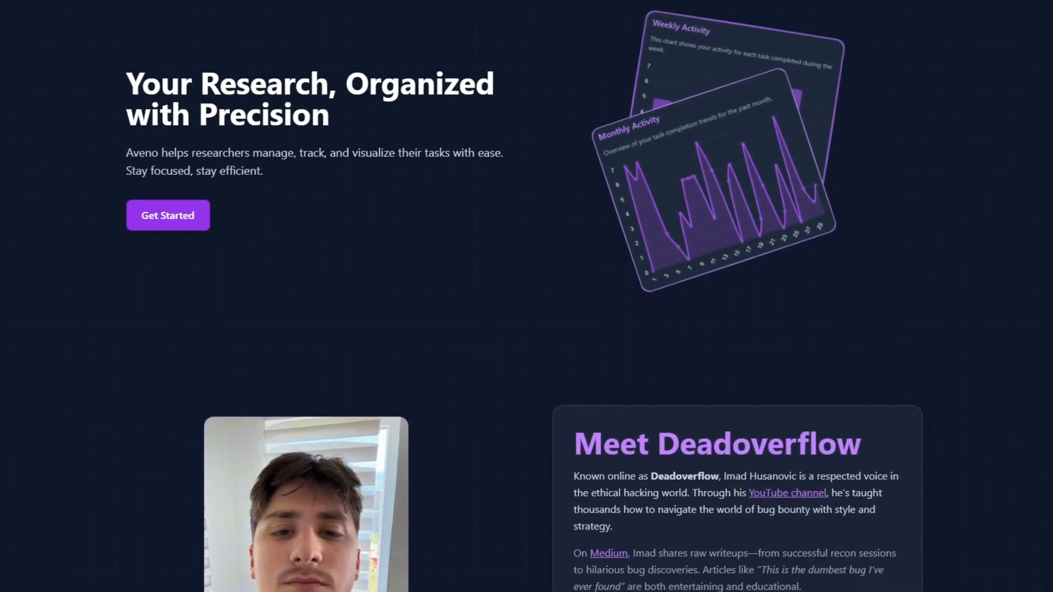
scroll(down, 3)
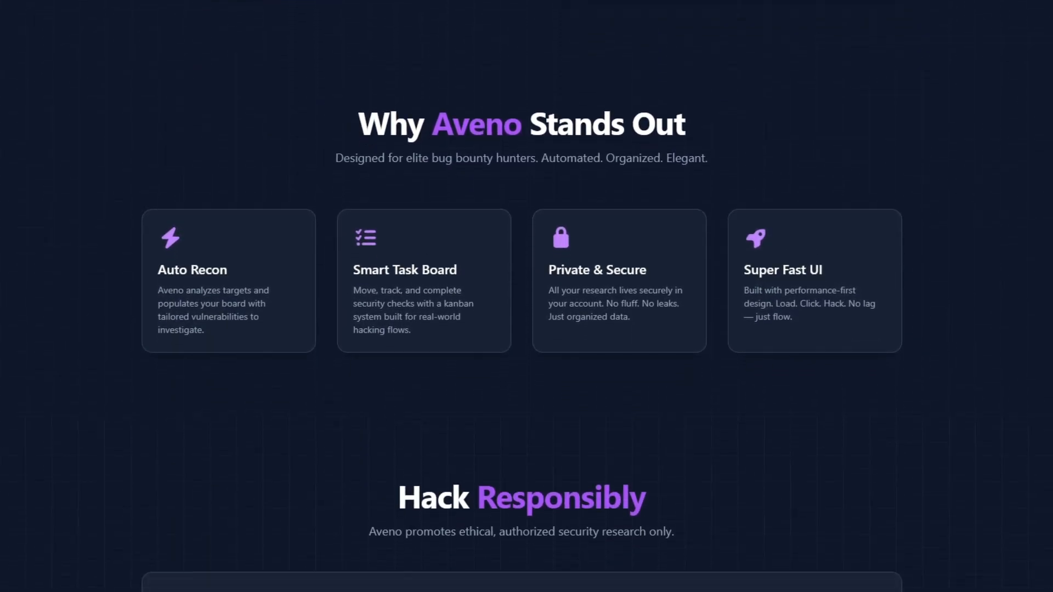
scroll(down, 3)
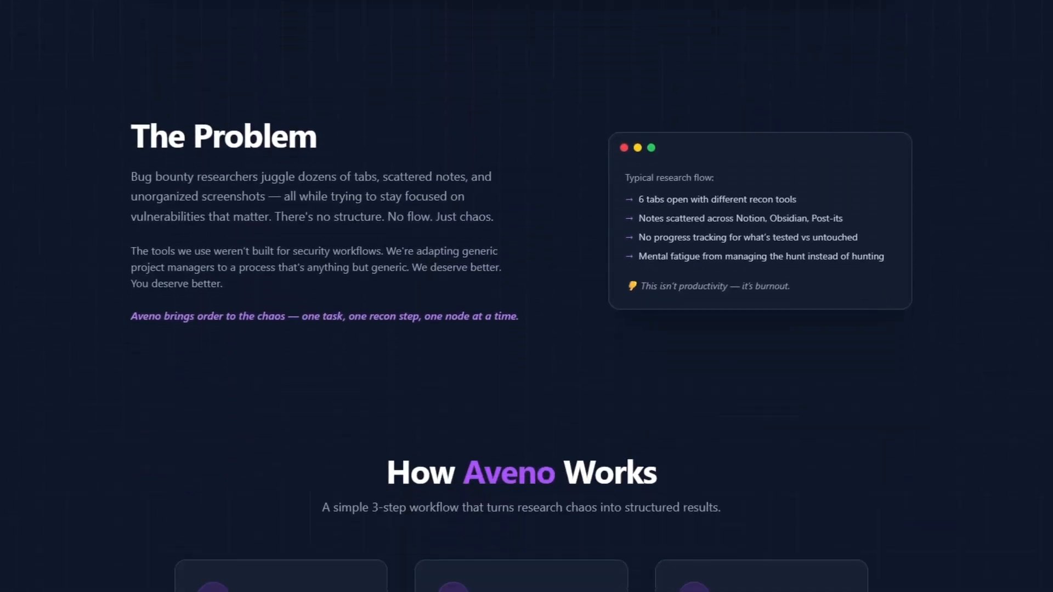
scroll(down, 3)
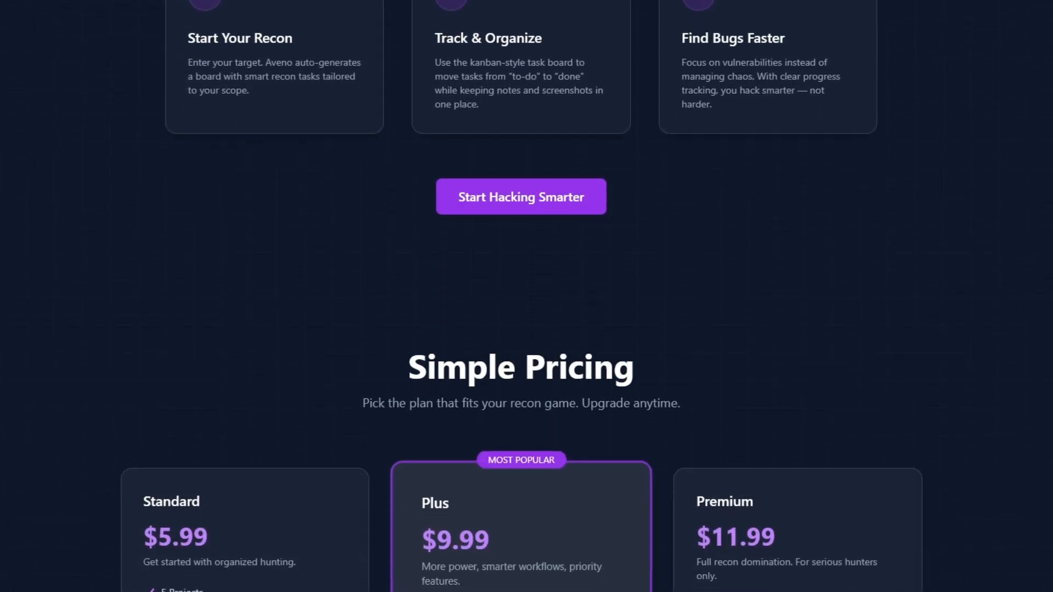
scroll(down, 3)
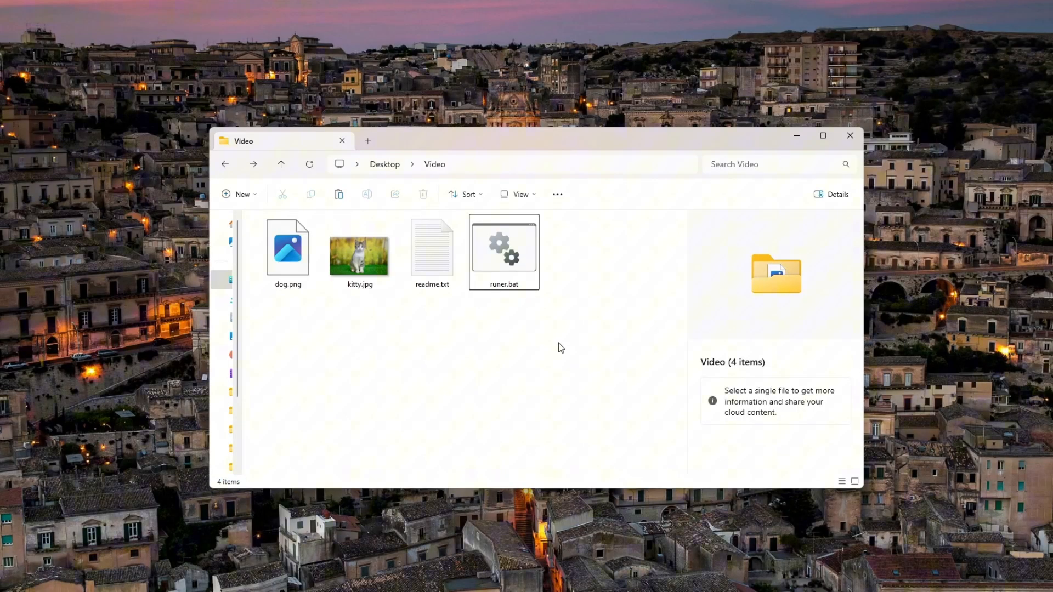
Step: View the Behavior sandbox reports in VirusTotal's runer.bat result
click(504, 252)
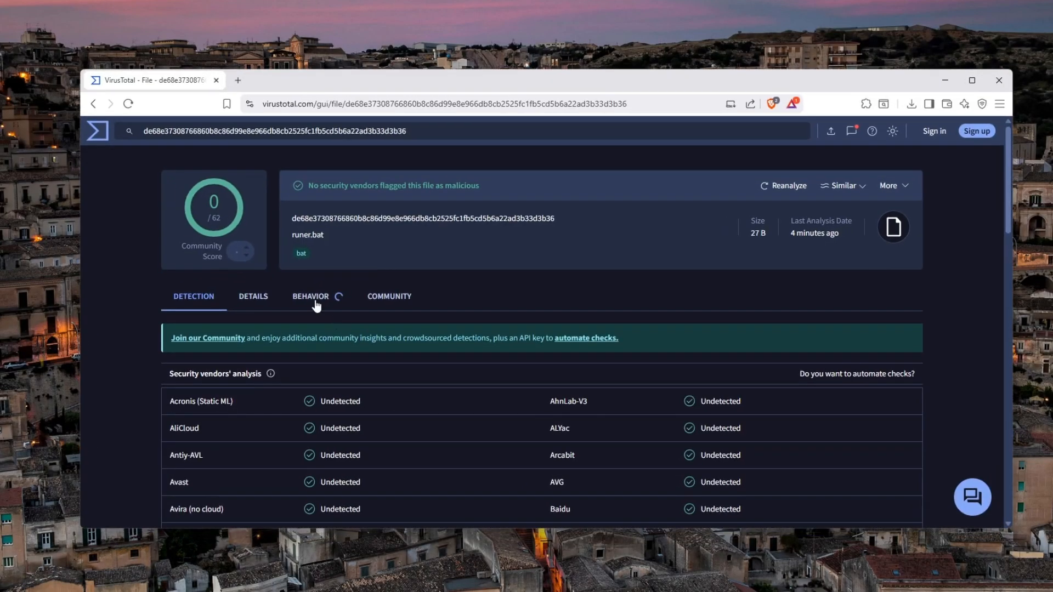
click(310, 296)
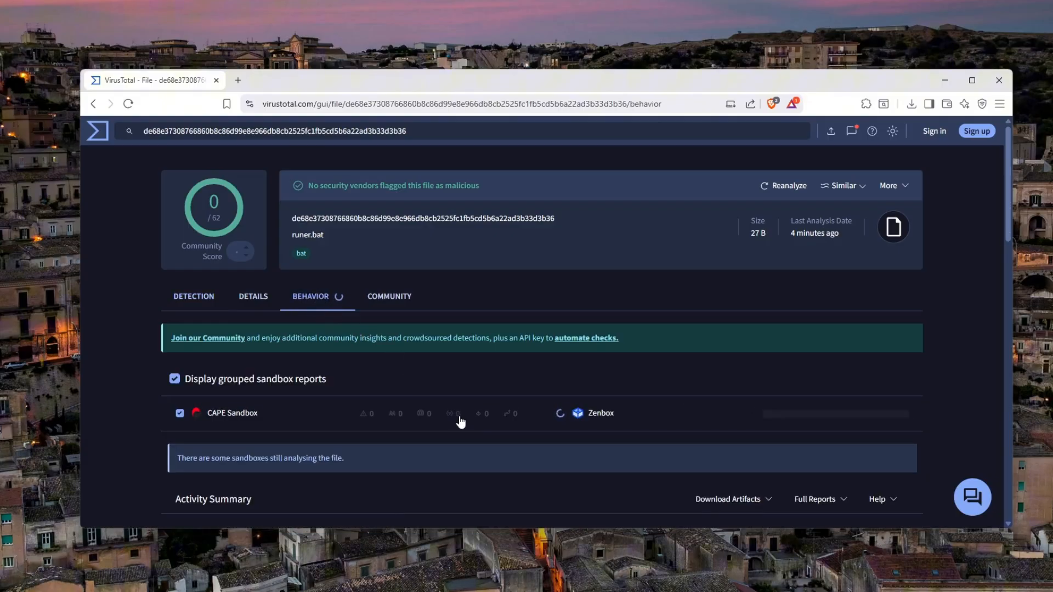
scroll(down, 3)
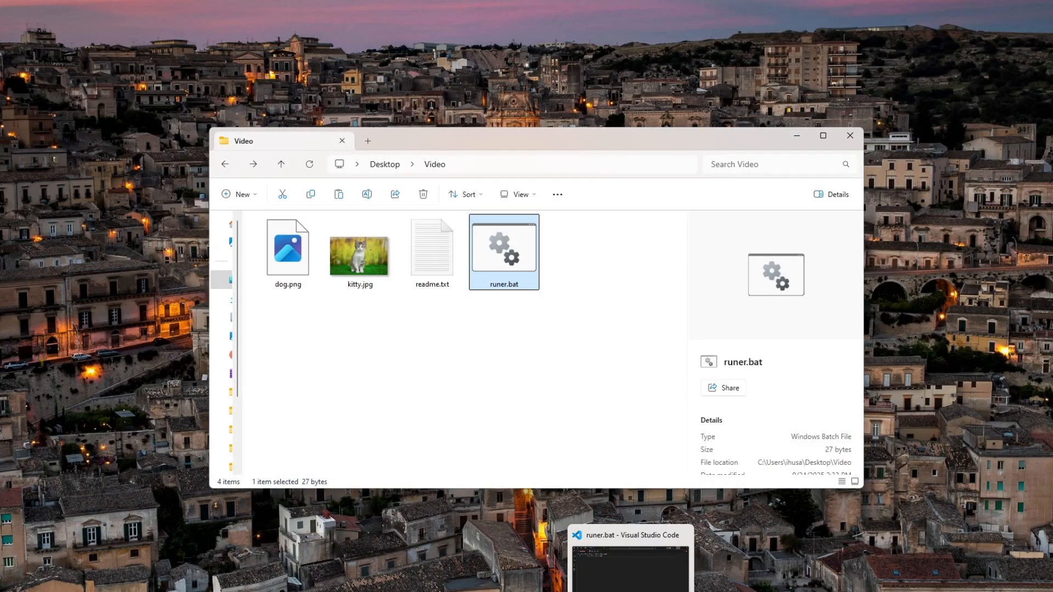
Step: Bring runer.bat forward in Visual Studio Code and point out its dog.png call
click(630, 561)
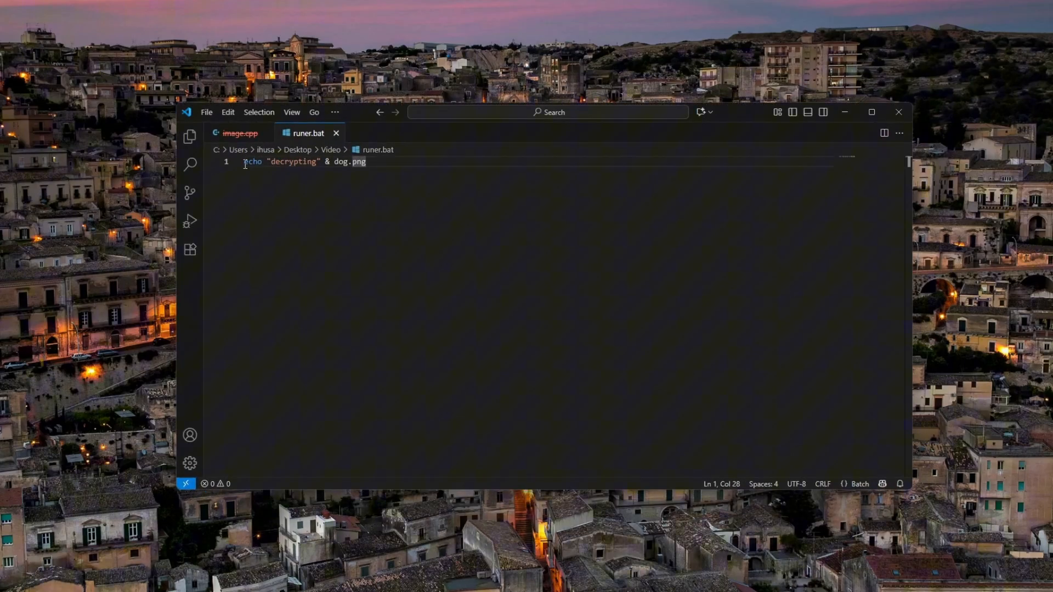
mouse_move(392, 164)
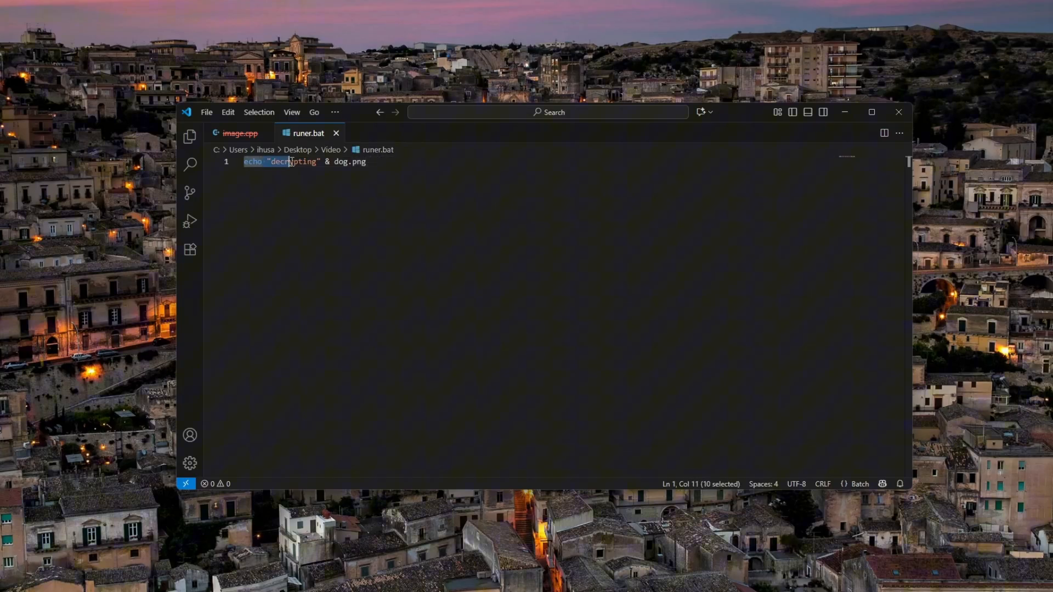
double_click(348, 161)
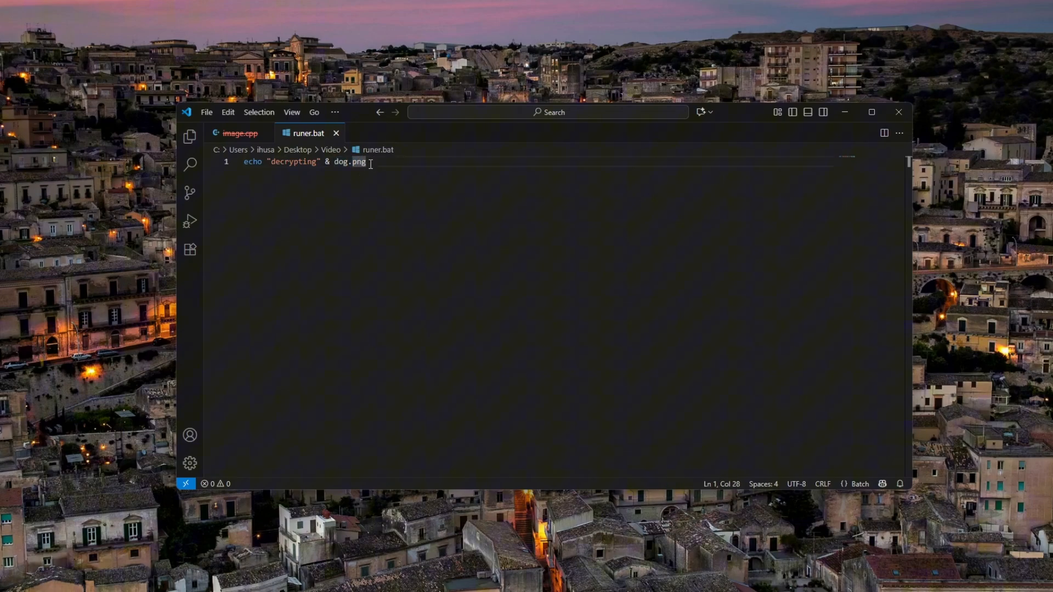
mouse_move(333, 179)
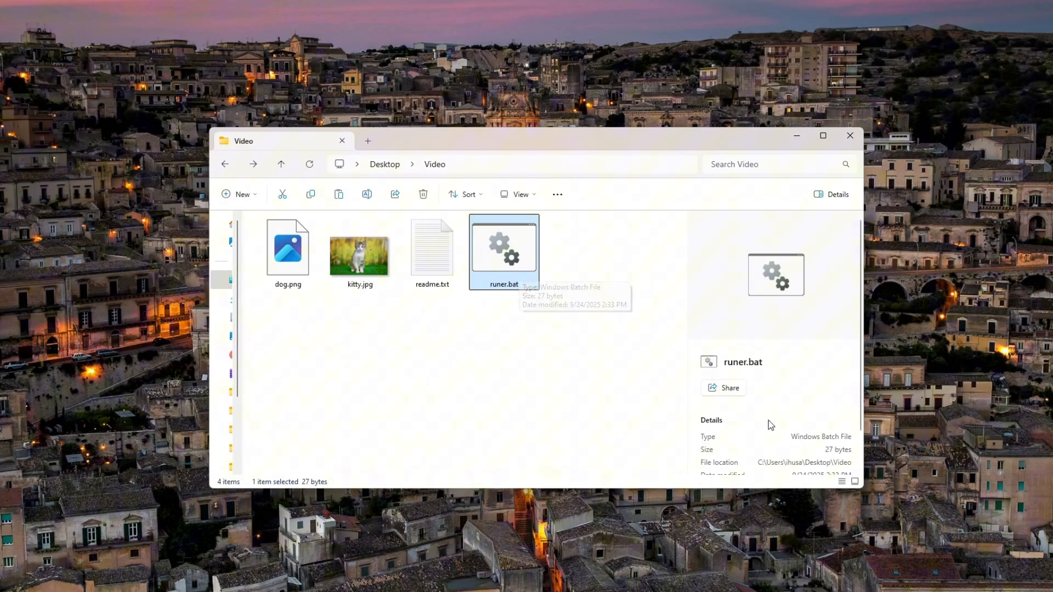
mouse_move(645, 394)
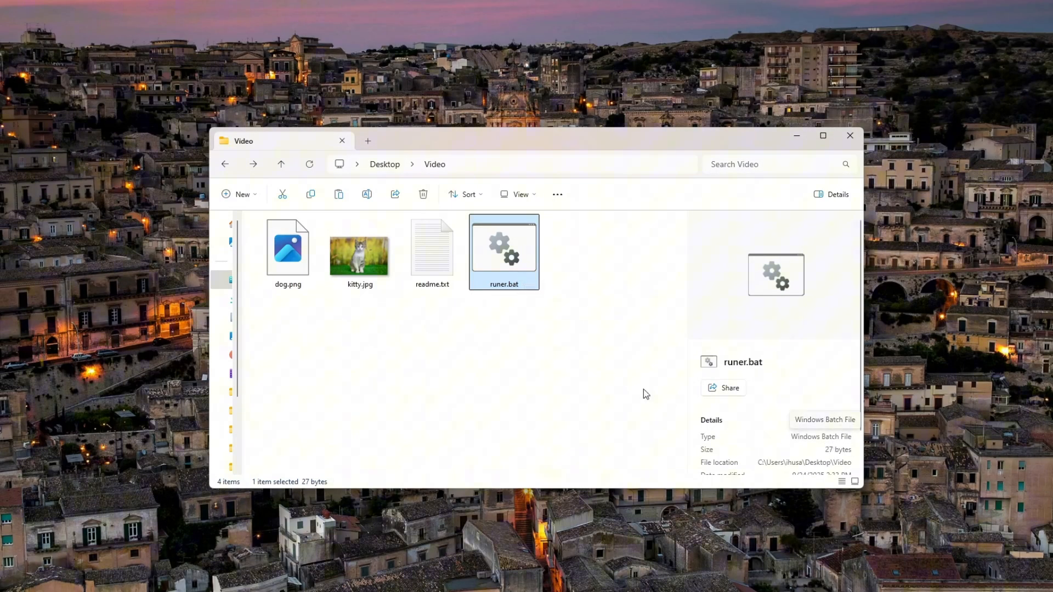
mouse_move(531, 282)
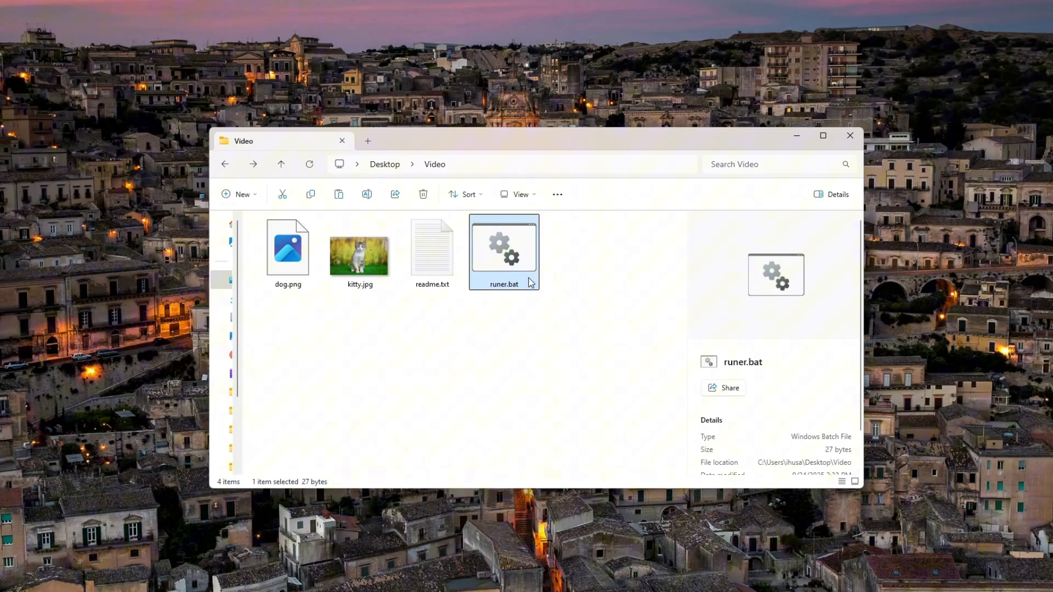
mouse_move(516, 269)
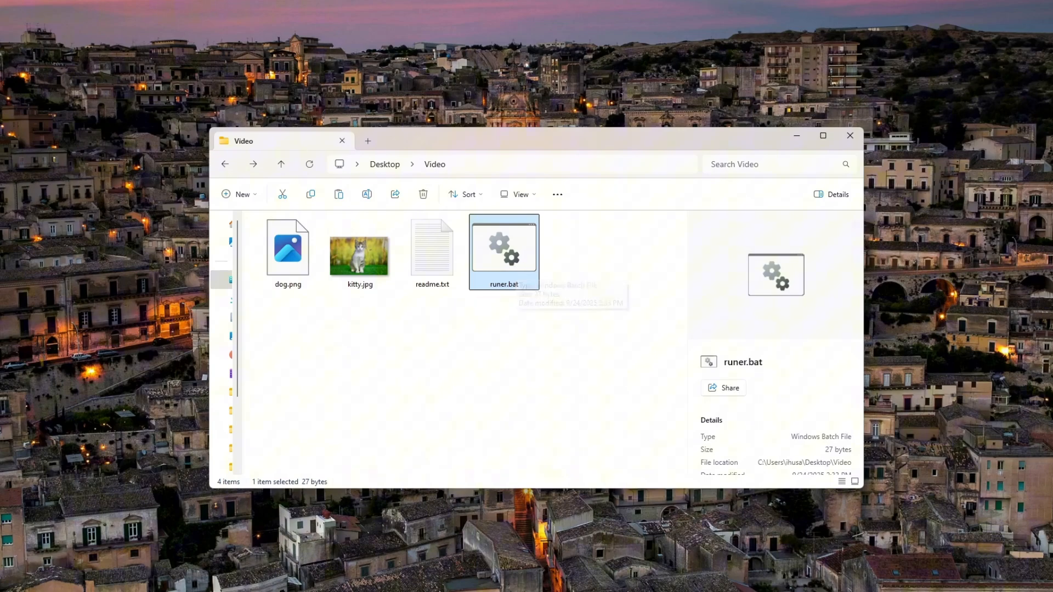
Step: Review runer.bat's one-line script in Visual Studio Code before opening PowerShell in the Video folder
double_click(504, 247)
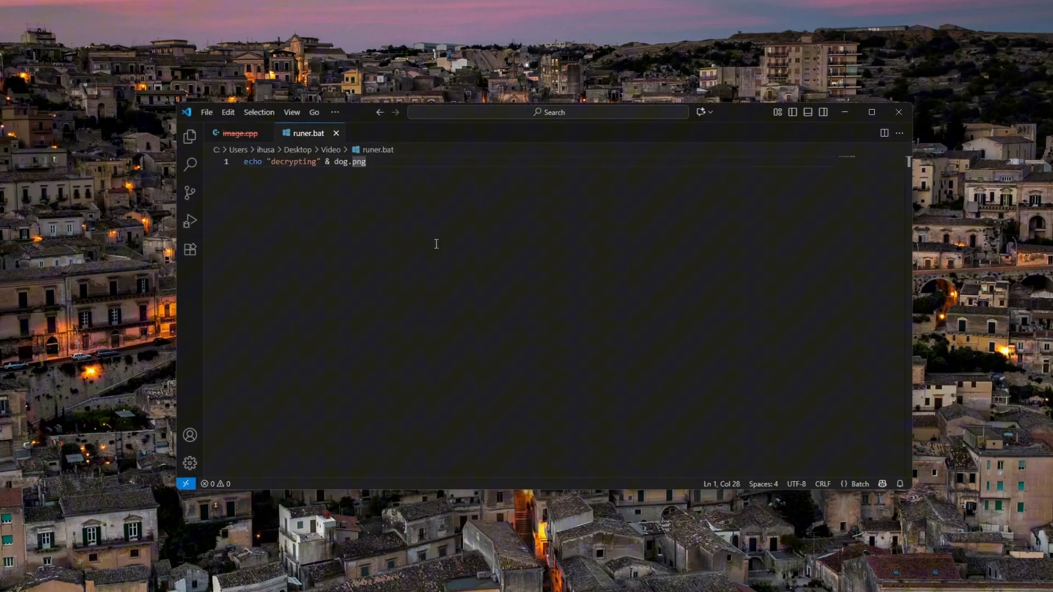
click(368, 162)
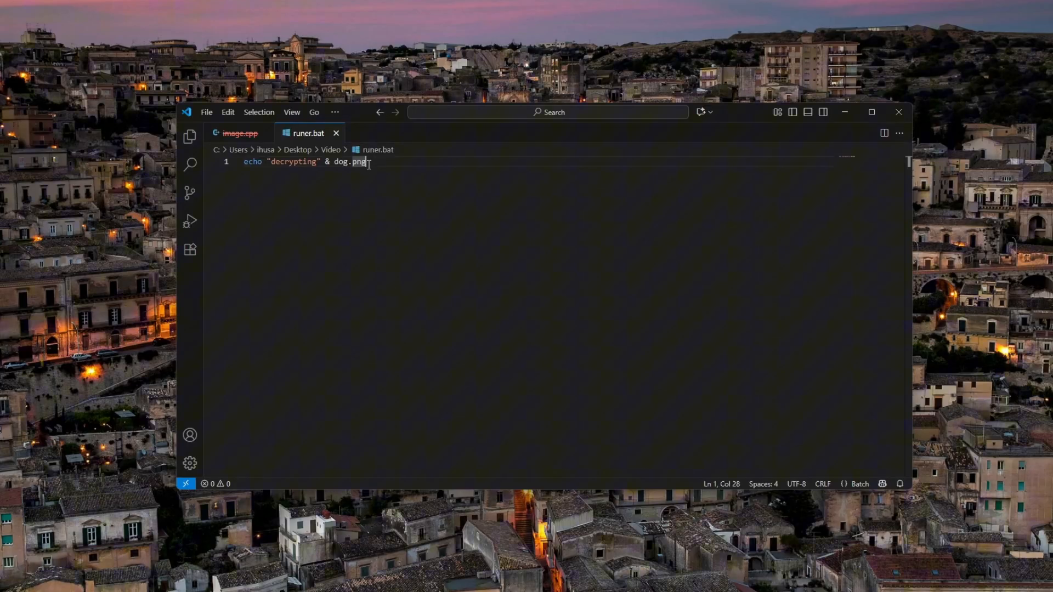
double_click(349, 163)
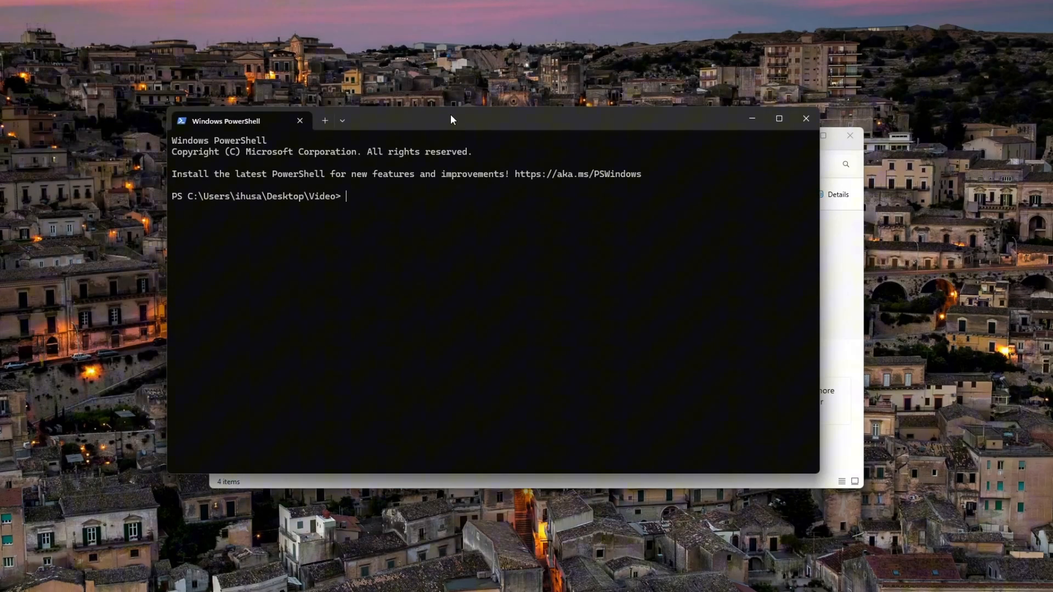
Step: Run .\dog.png from PowerShell twice, which shows nothing
text(.\dog.png)
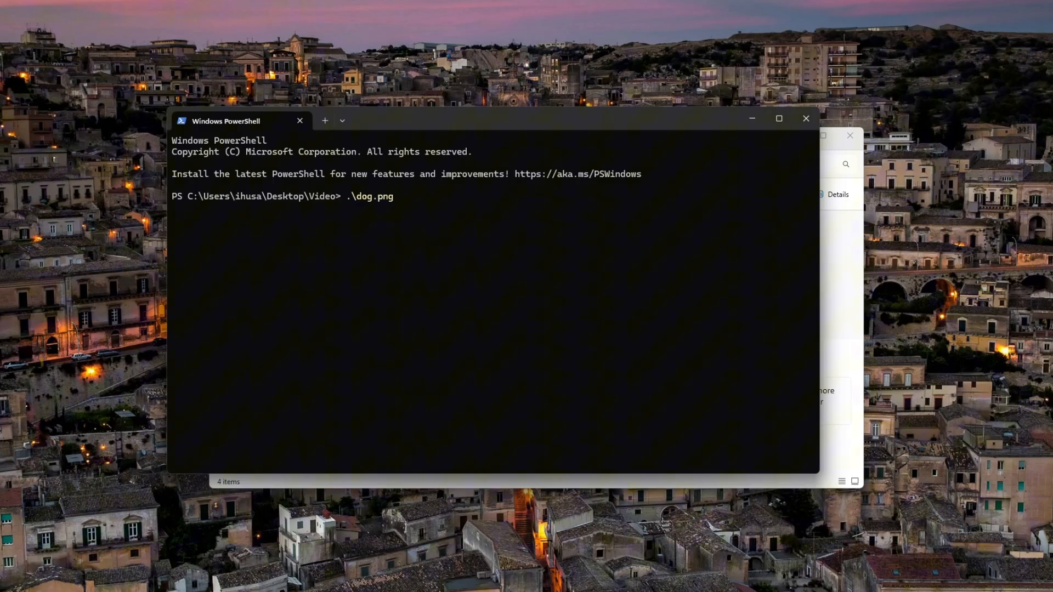
key(Return)
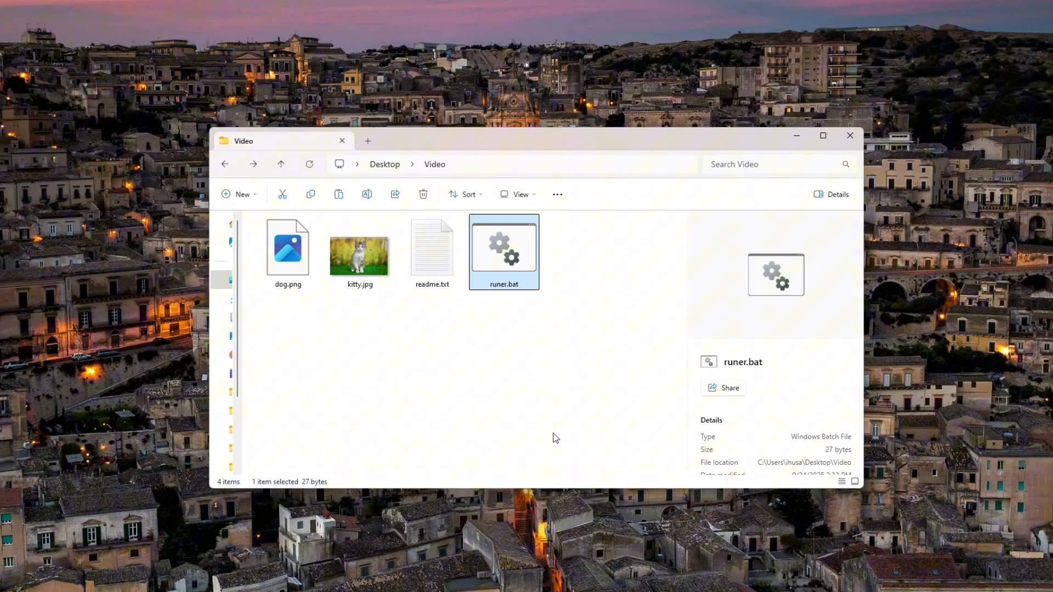
mouse_move(624, 576)
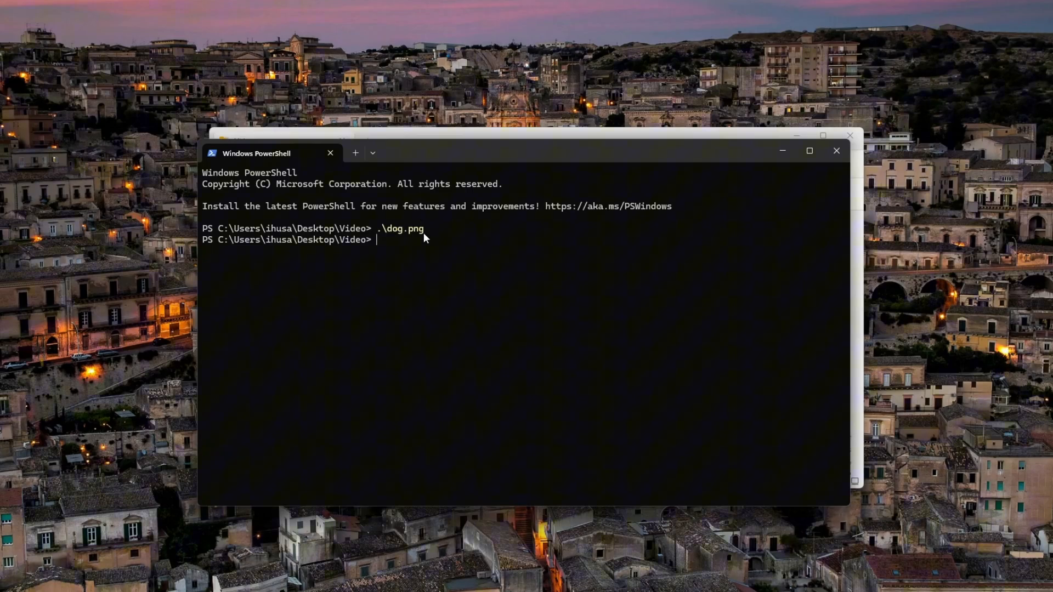
key(Return)
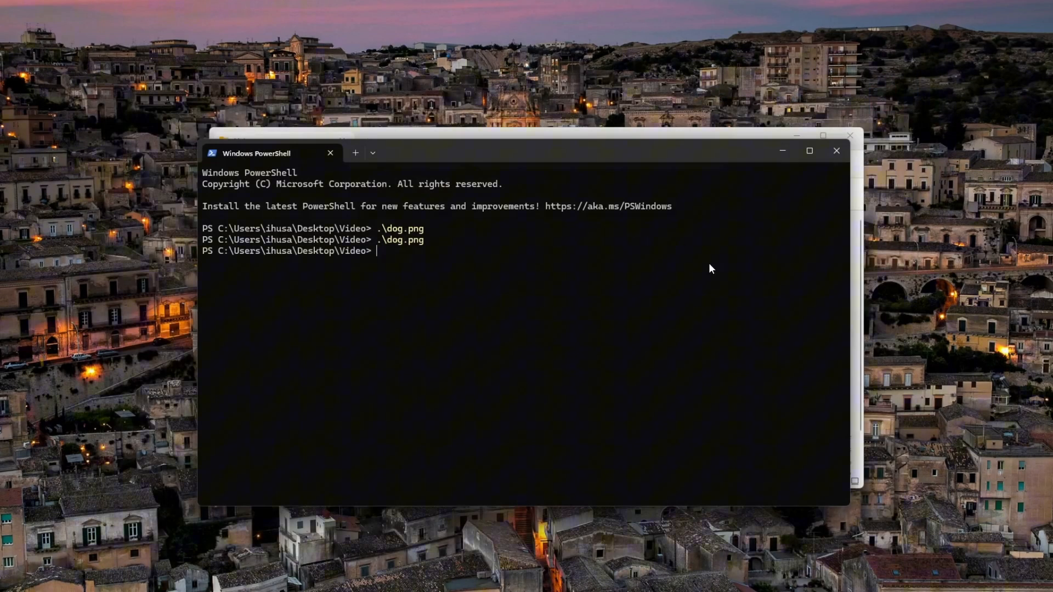
Step: Switch to a cmd session and run dog.png, which launches Calculator
text(cmd)
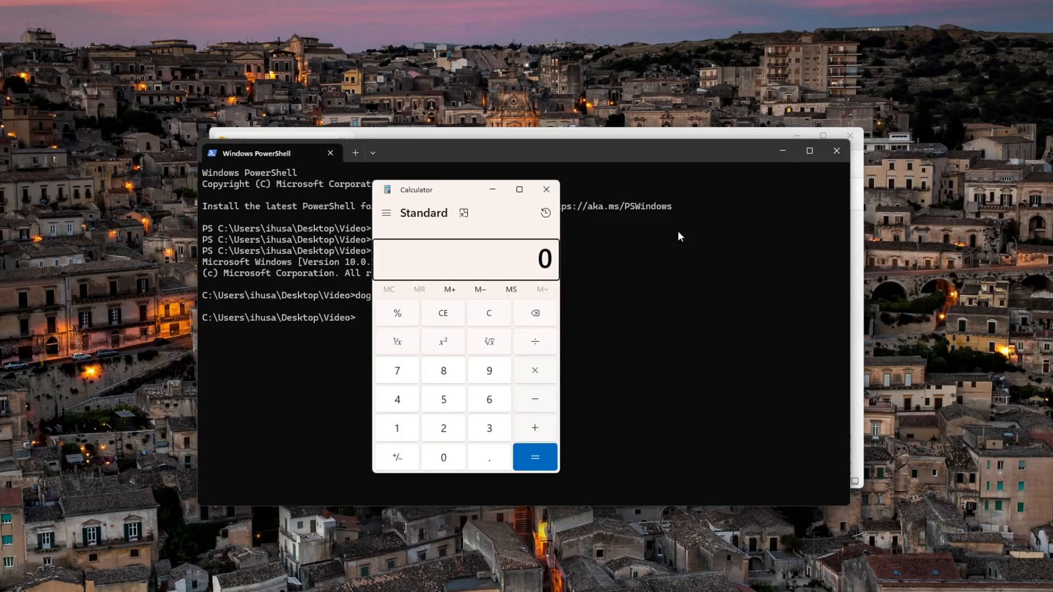
click(547, 190)
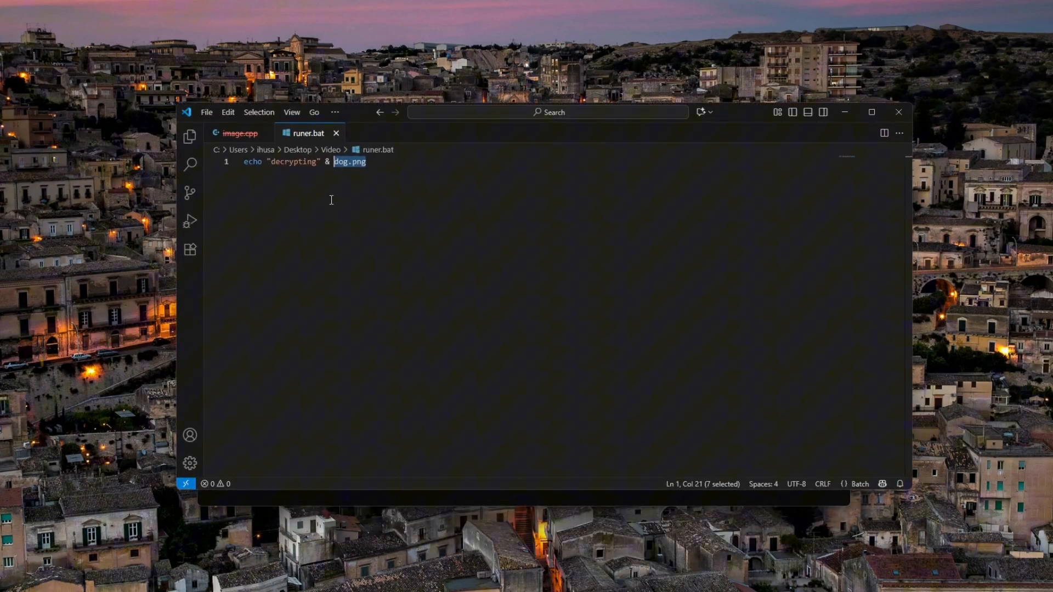
mouse_move(240, 133)
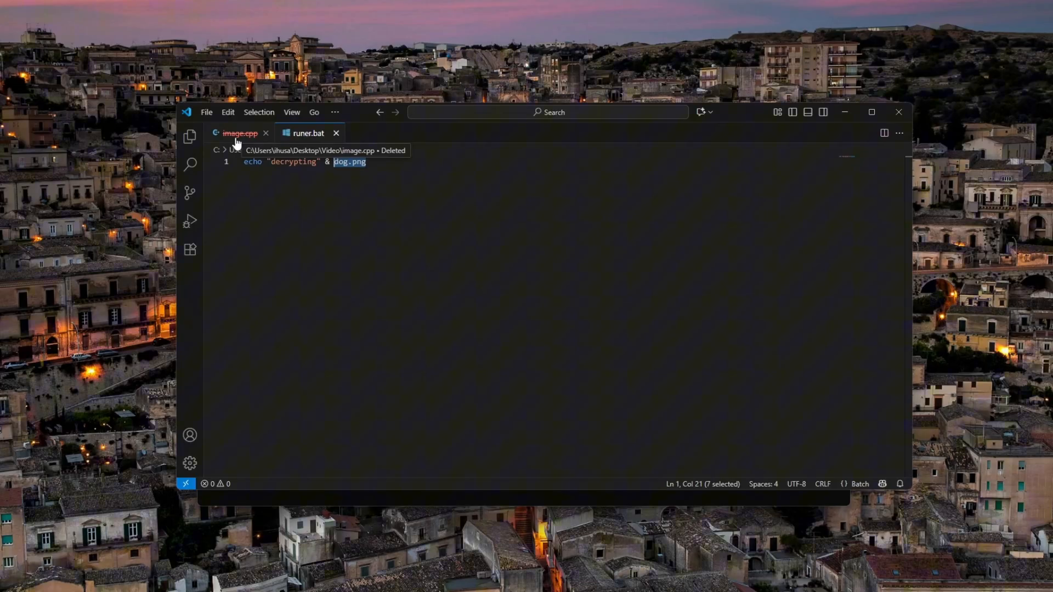
Step: Show image.cpp's WinMain calling ShellExecuteA and highlight calc.exe as the launched program
click(241, 132)
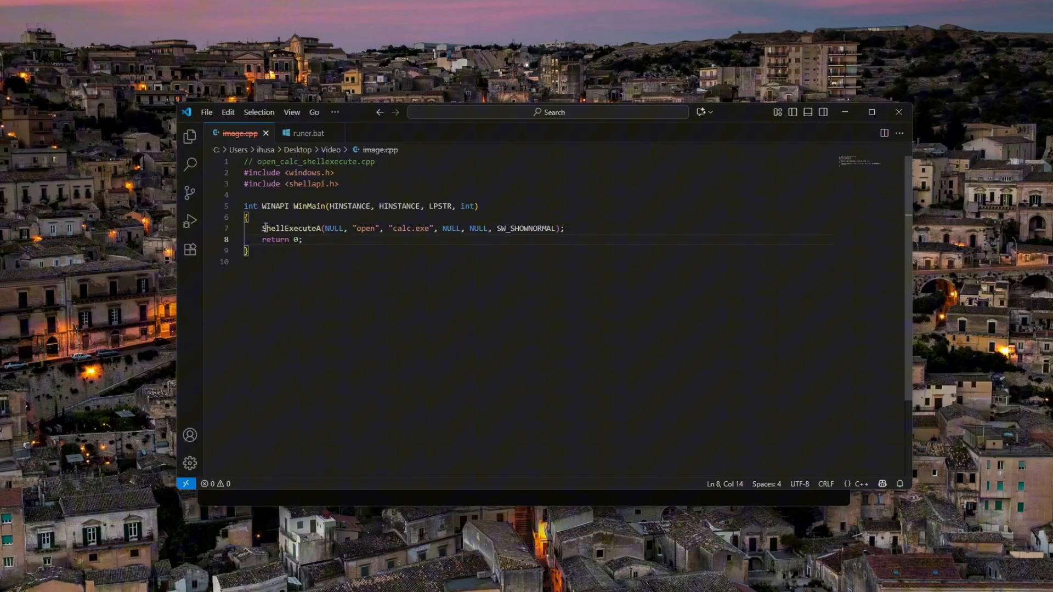
double_click(403, 229)
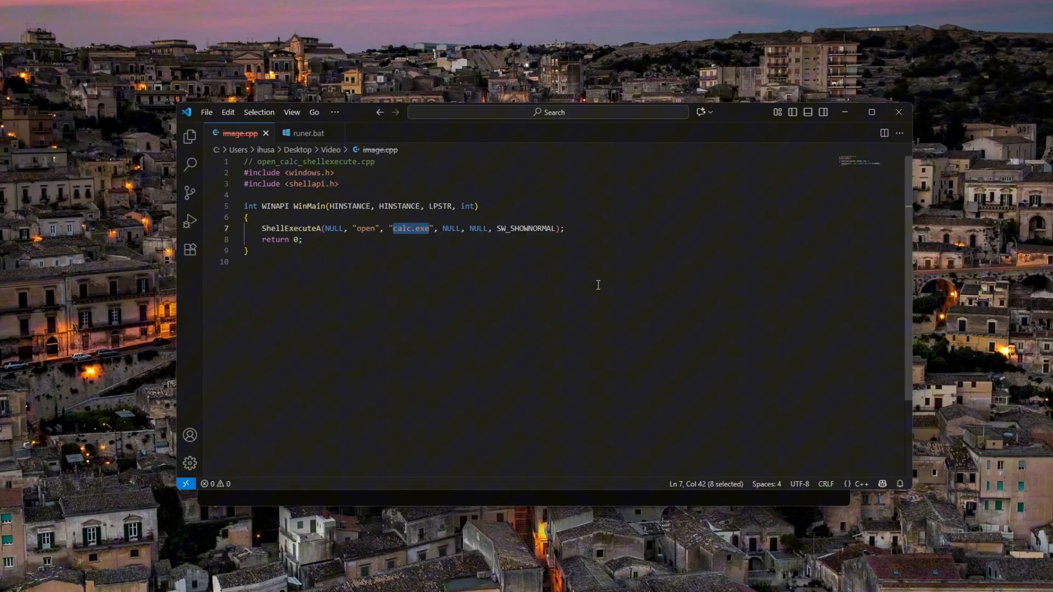
mouse_move(845, 112)
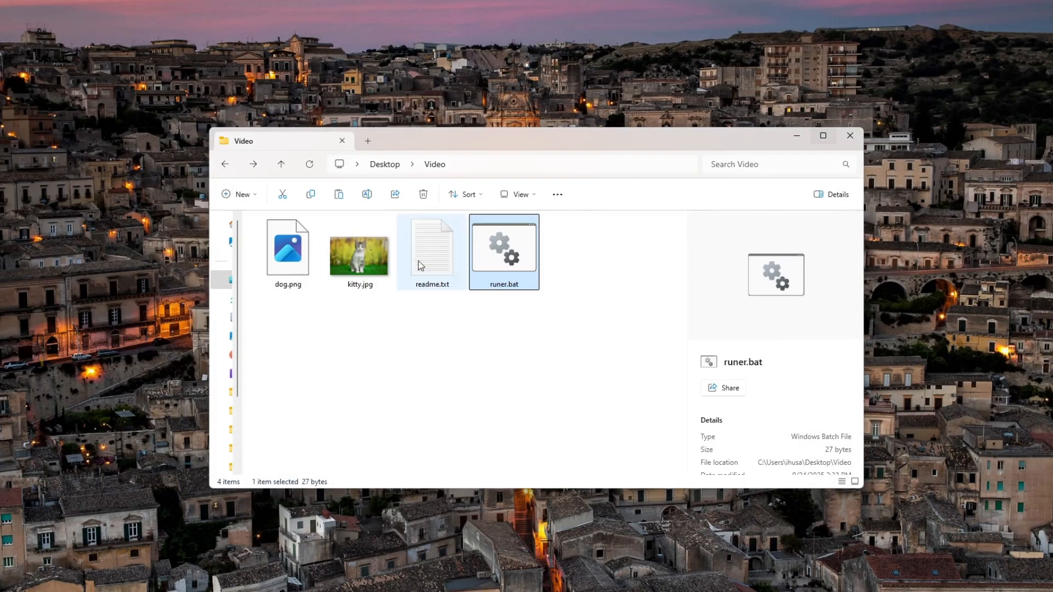
Step: Rename dog.exe to dog.png, confirming the extension change warning
click(286, 252)
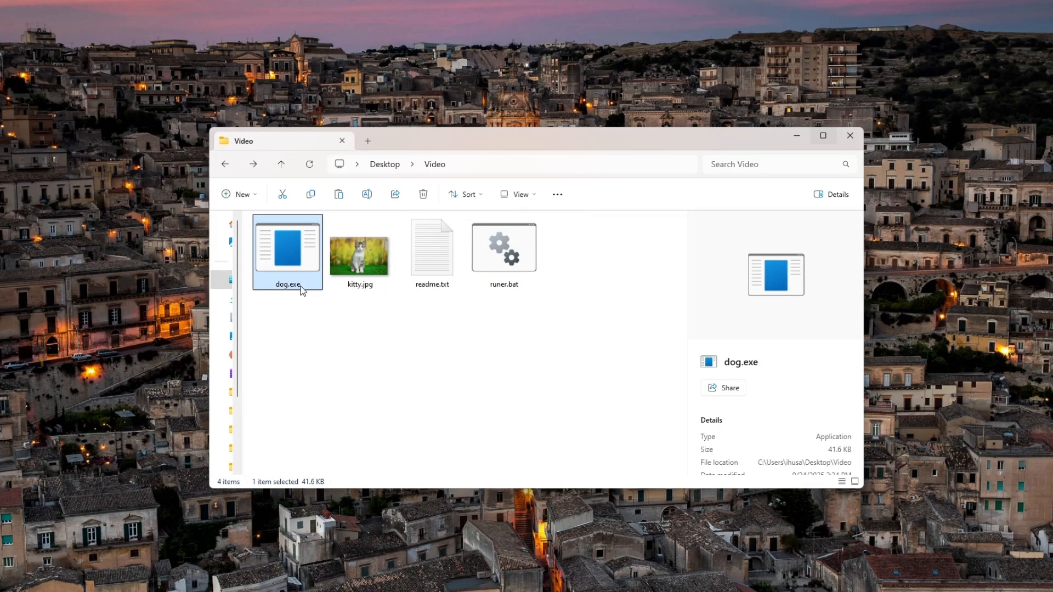
mouse_move(600, 279)
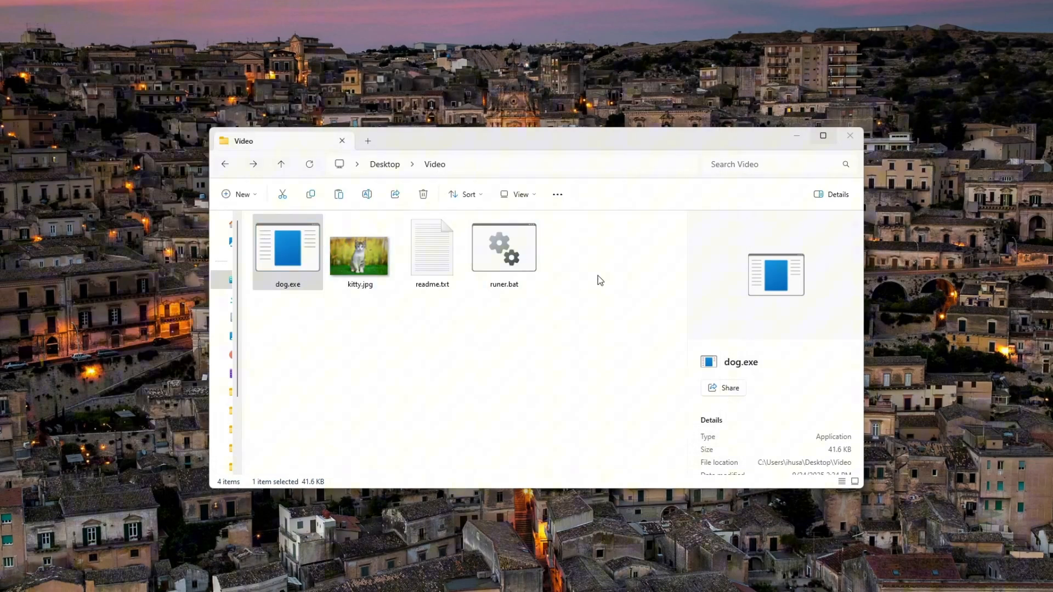
mouse_move(360, 252)
text(png)
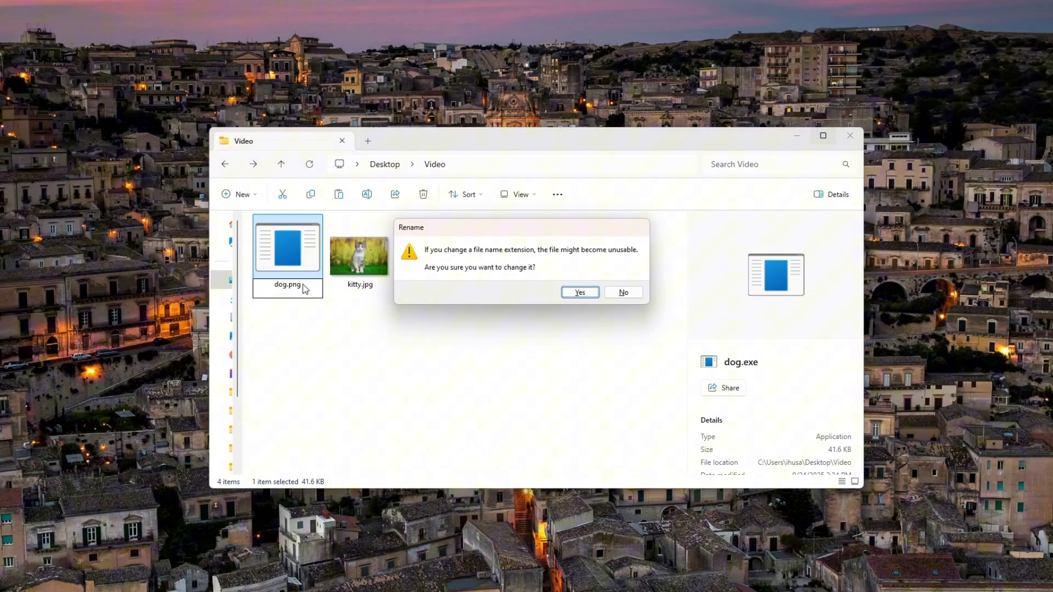
click(578, 291)
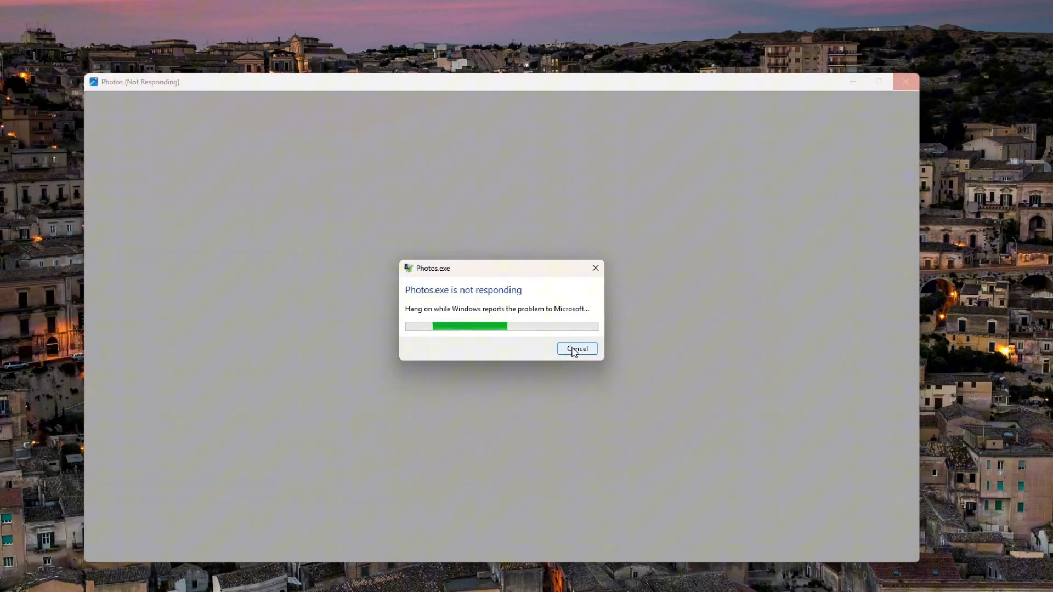
Step: Dismiss the Photos.exe not-responding report and inspect runer.bat's details in the Video folder
click(576, 349)
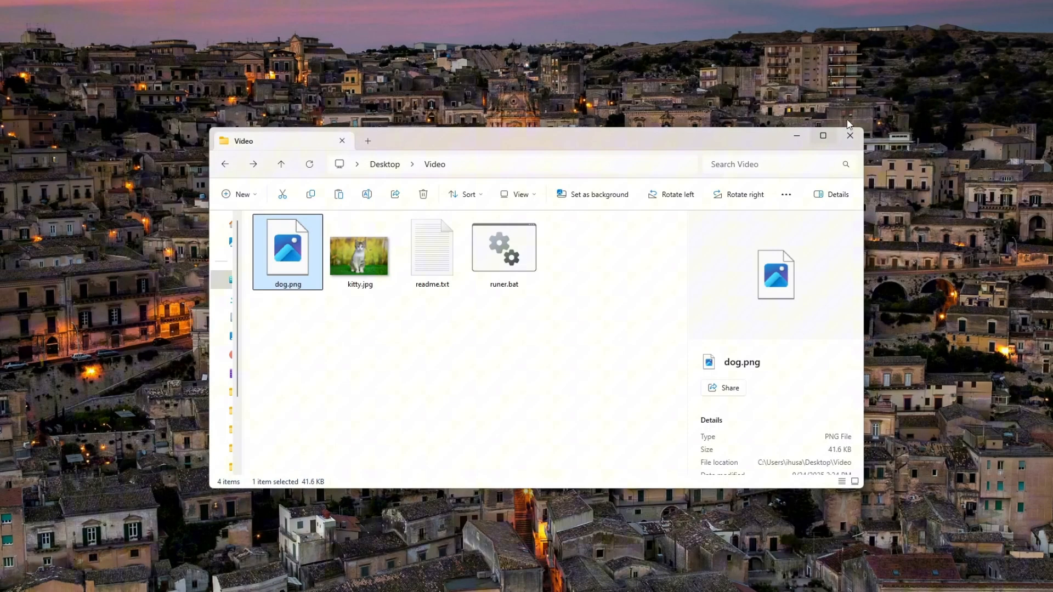
click(430, 352)
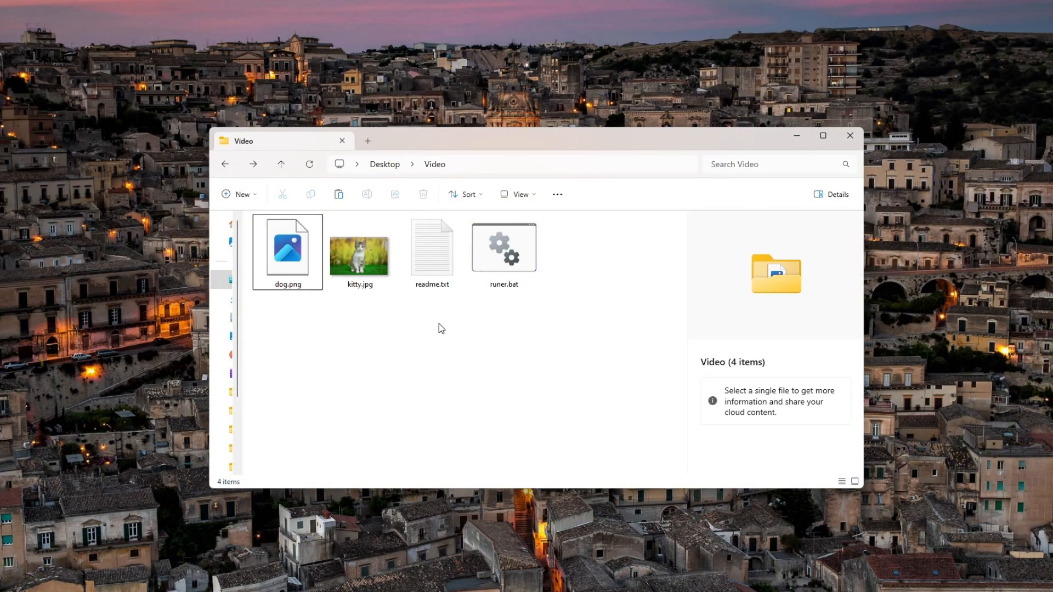
click(503, 249)
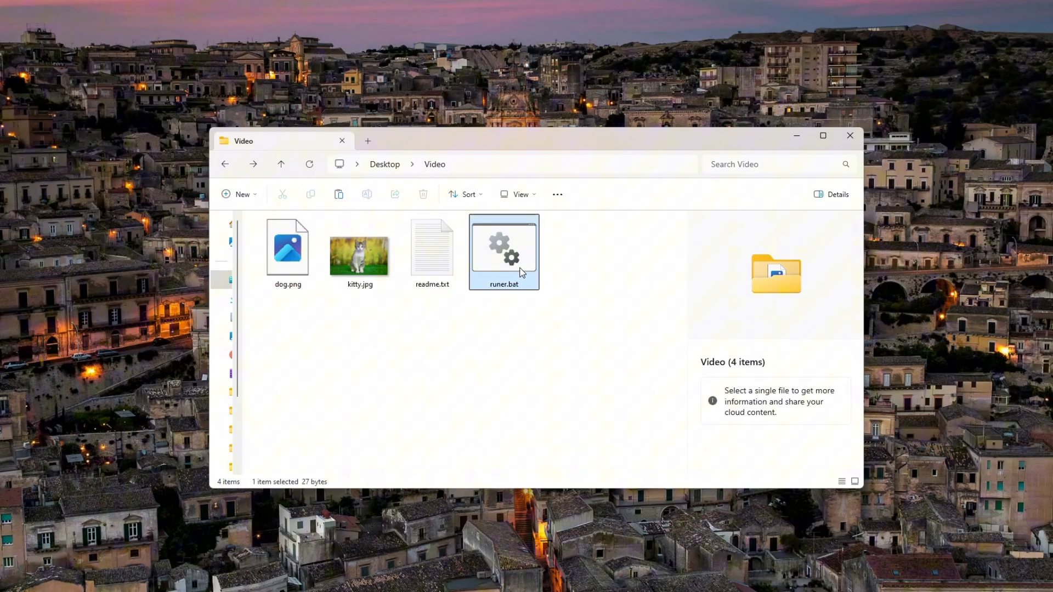
click(503, 253)
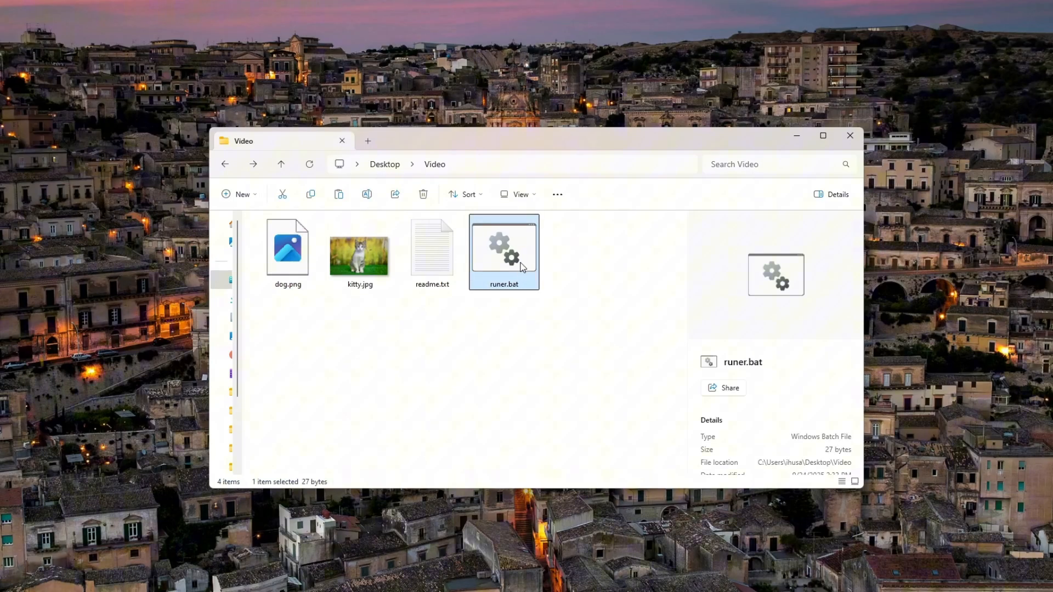
mouse_move(503, 252)
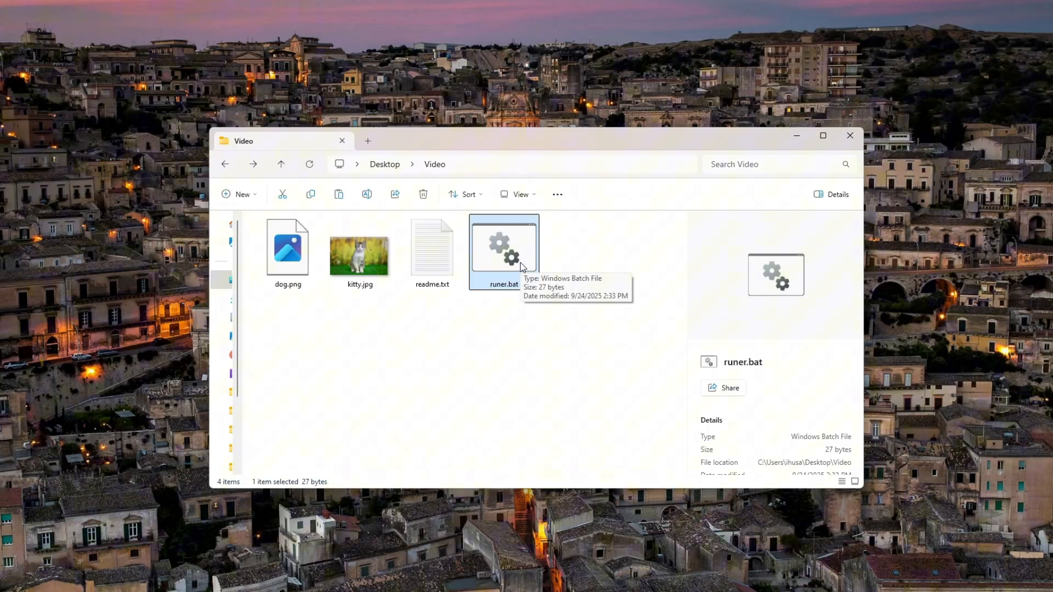
click(558, 298)
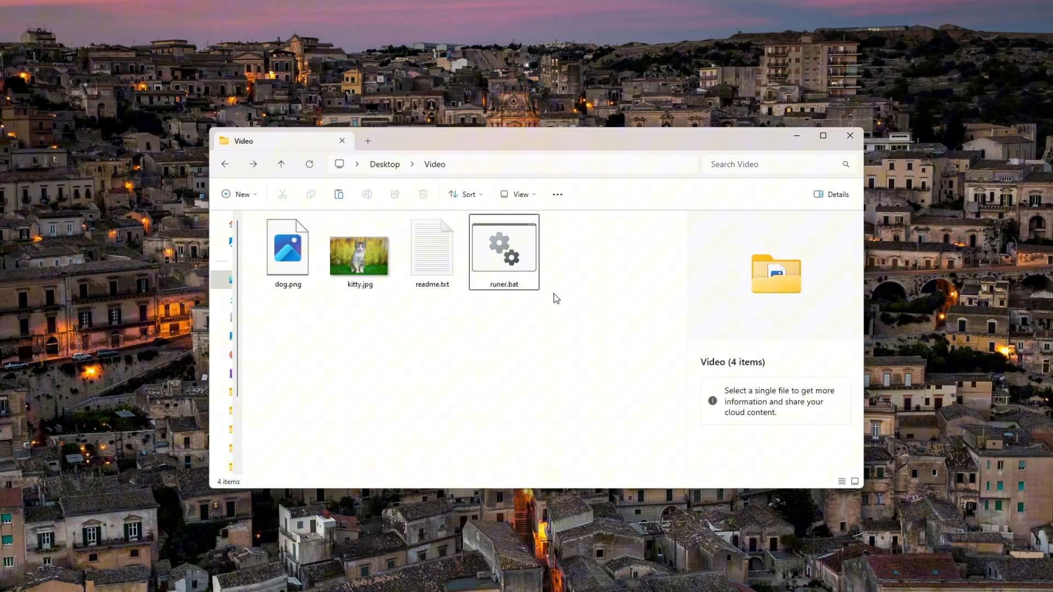
Step: Reselect runer.bat and review VirusTotal's sandbox behaviour report showing no detections
click(503, 252)
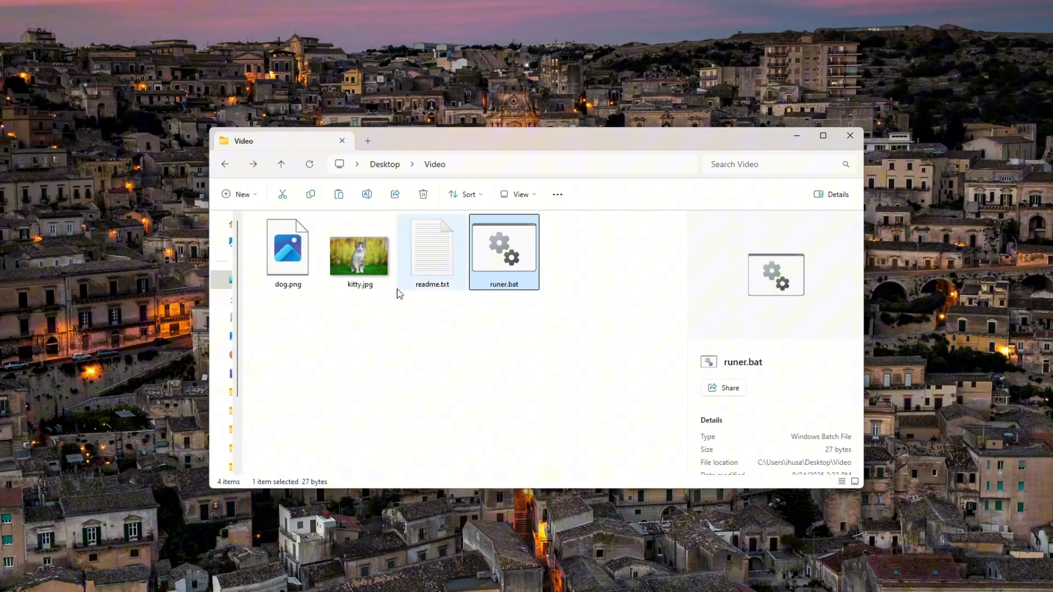
click(359, 333)
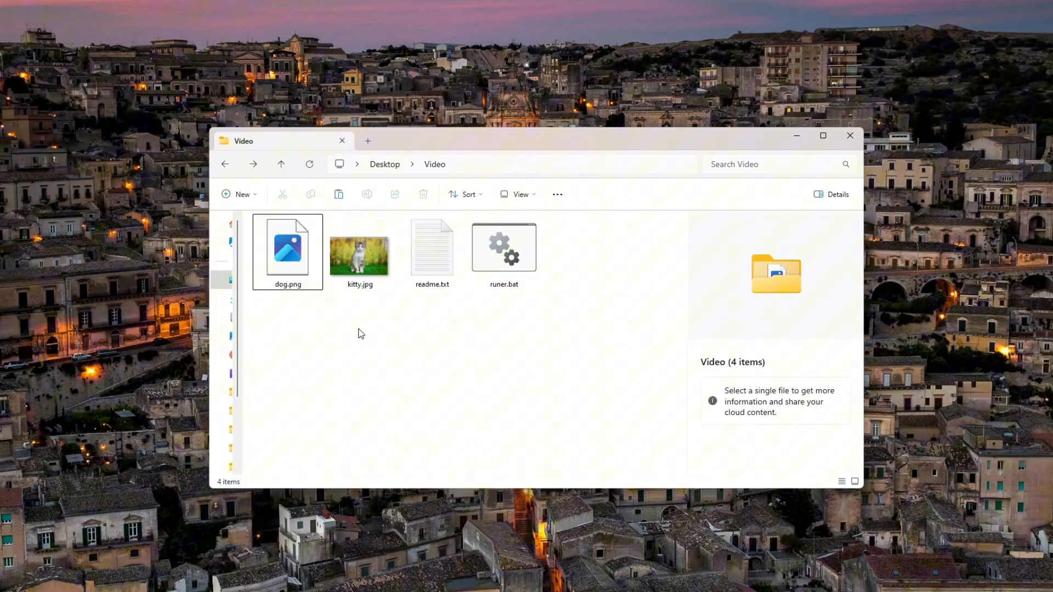
click(503, 249)
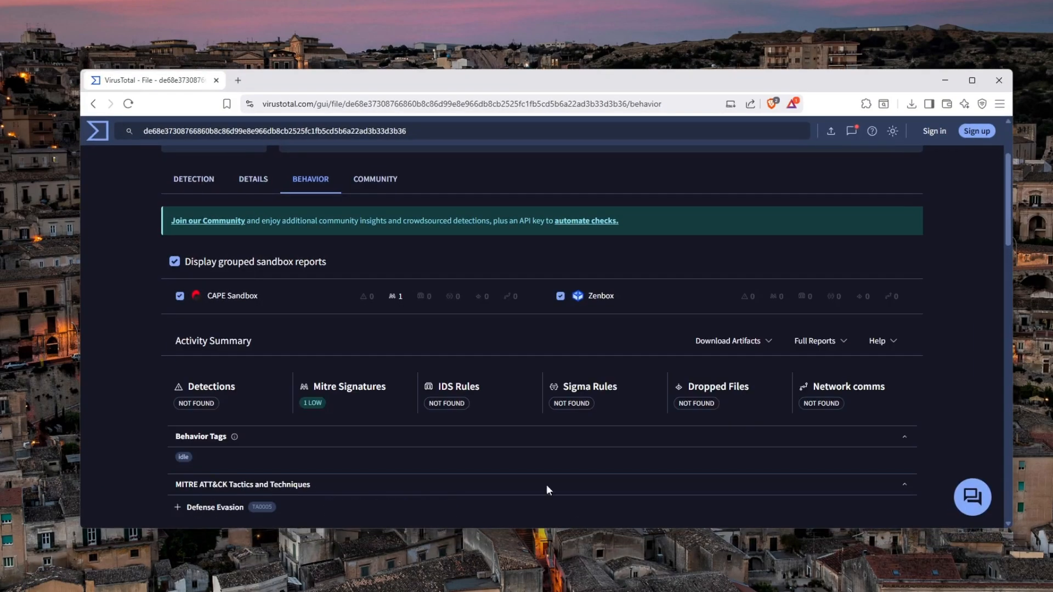
scroll(down, 3)
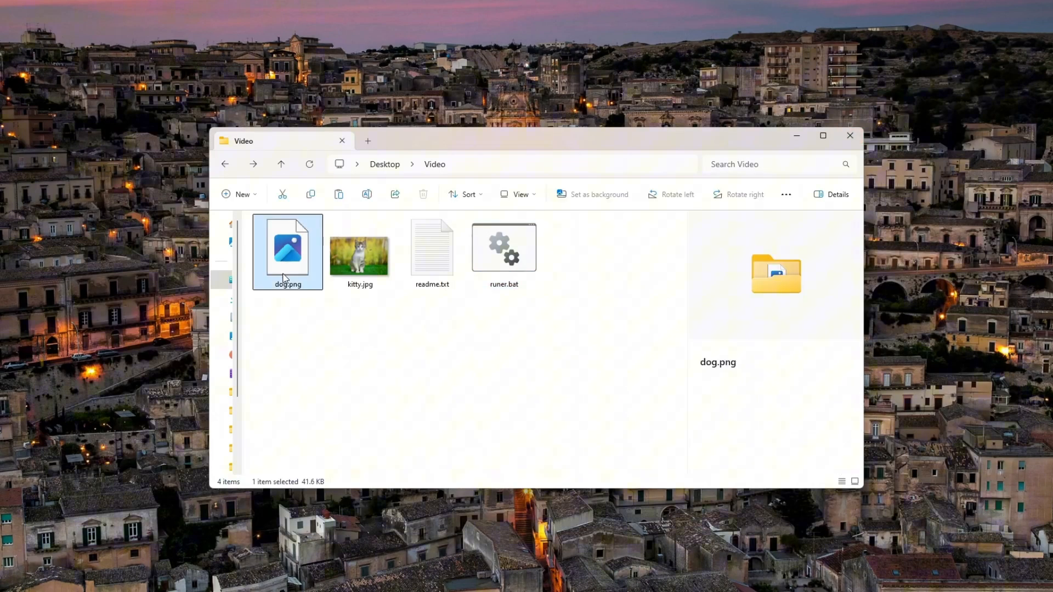
Step: Rename dog.png to dog.lnk so it lists as a 41.6 KB shortcut named dog
right_click(286, 252)
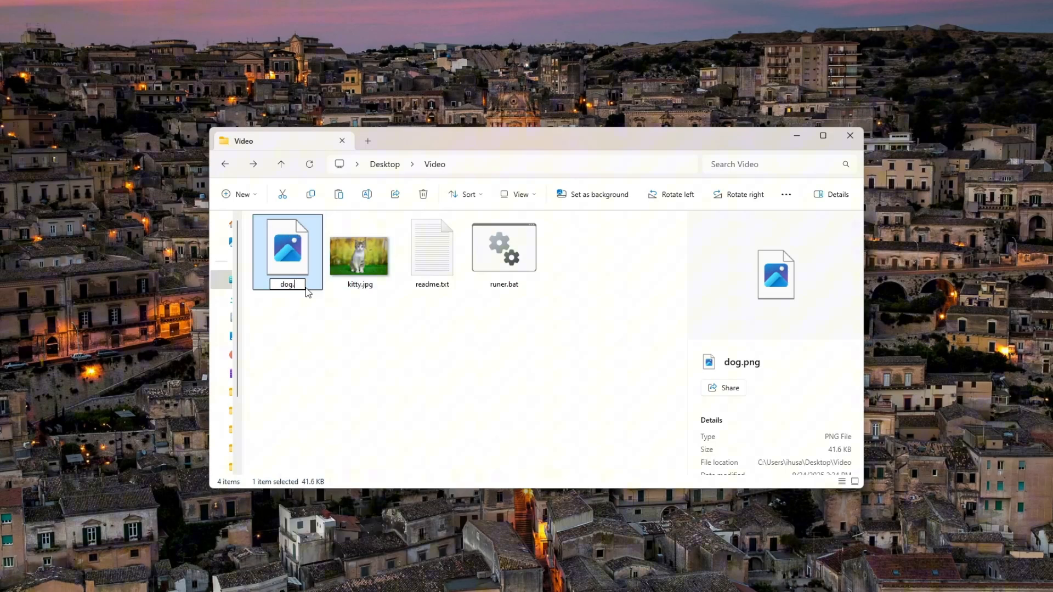
text(dog.lnk)
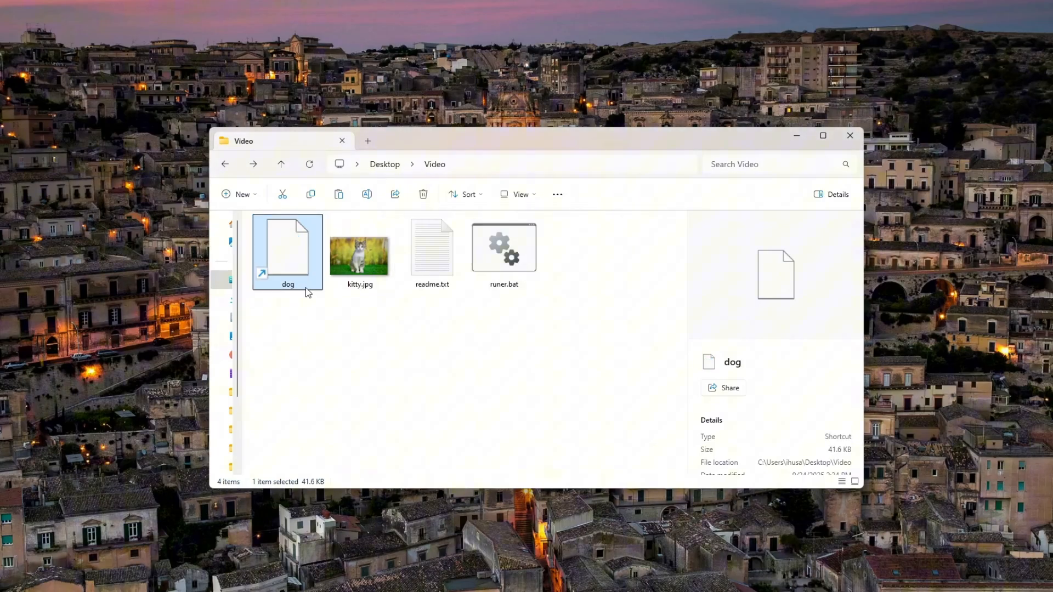
mouse_move(294, 272)
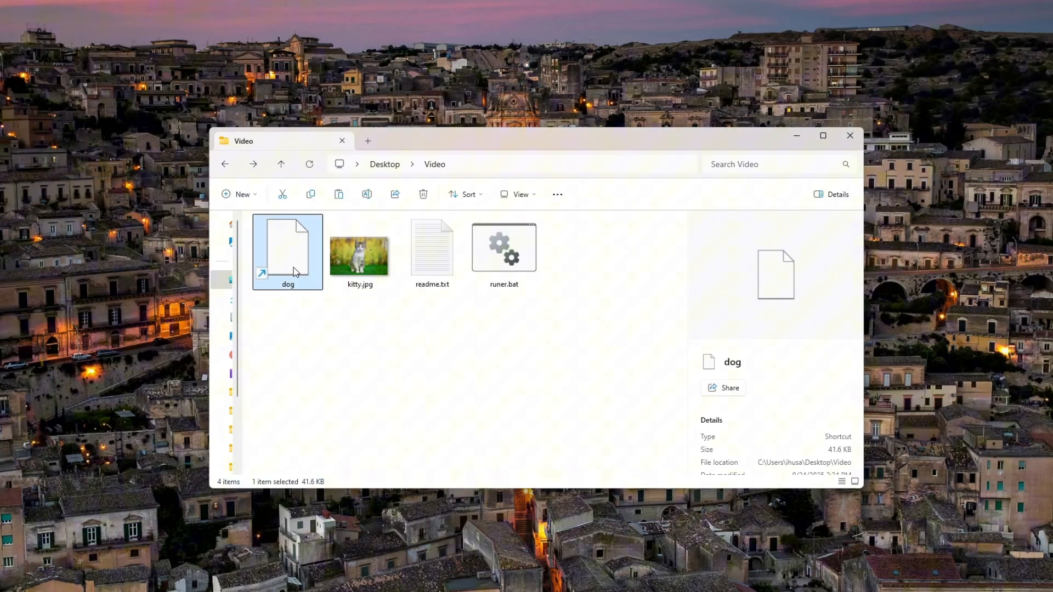
click(336, 331)
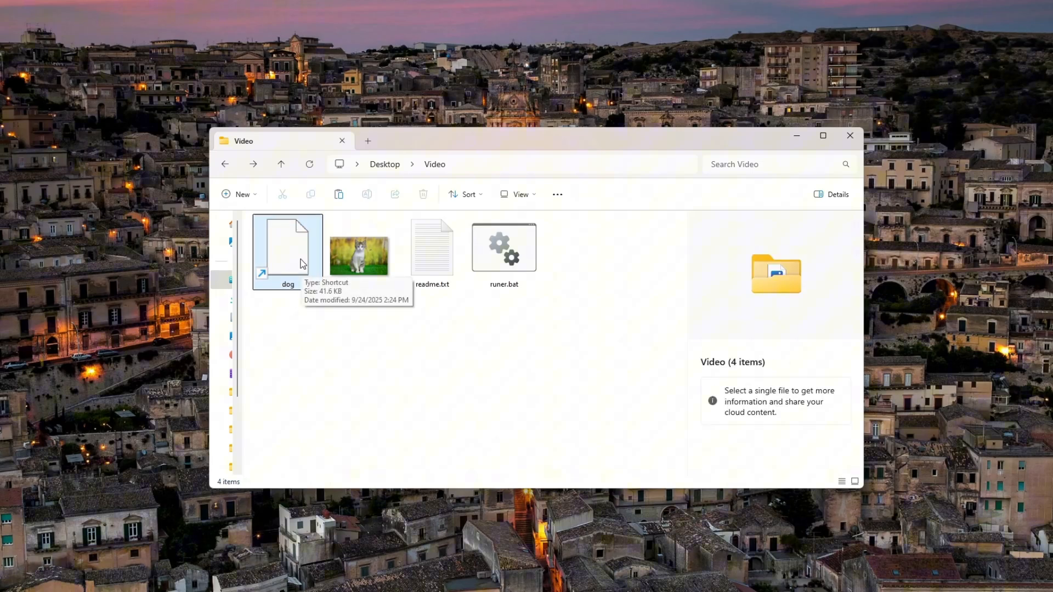
Step: Check the renamed dog shortcut, then select runer.bat alongside it
click(286, 247)
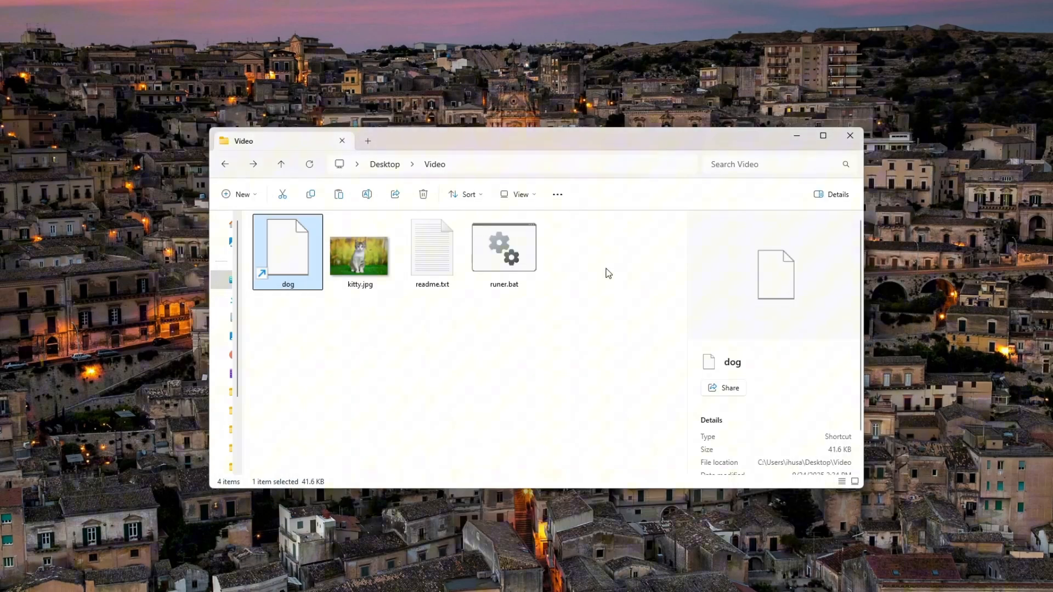
click(504, 246)
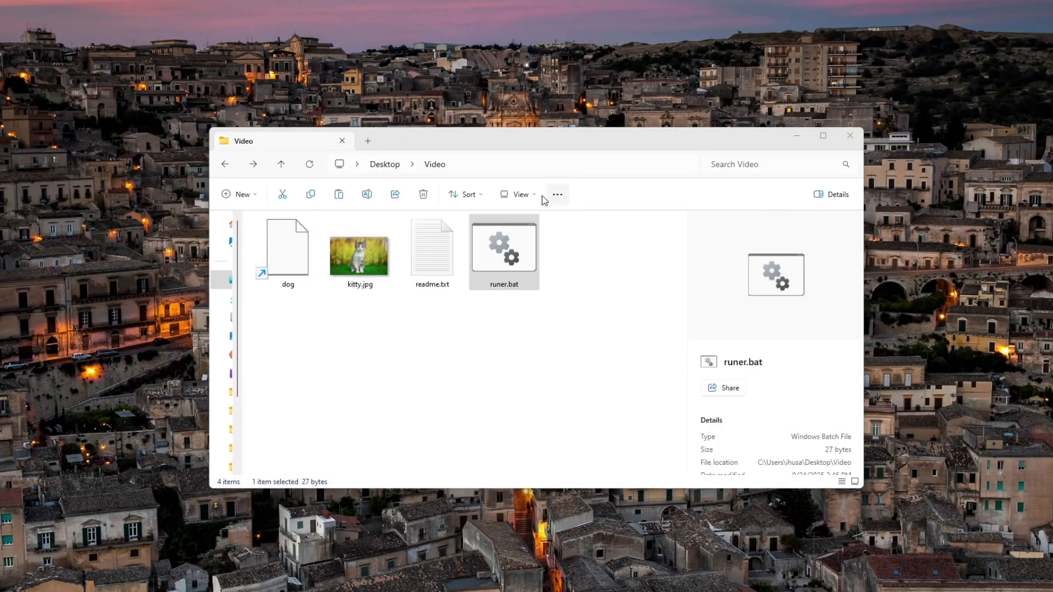
click(288, 249)
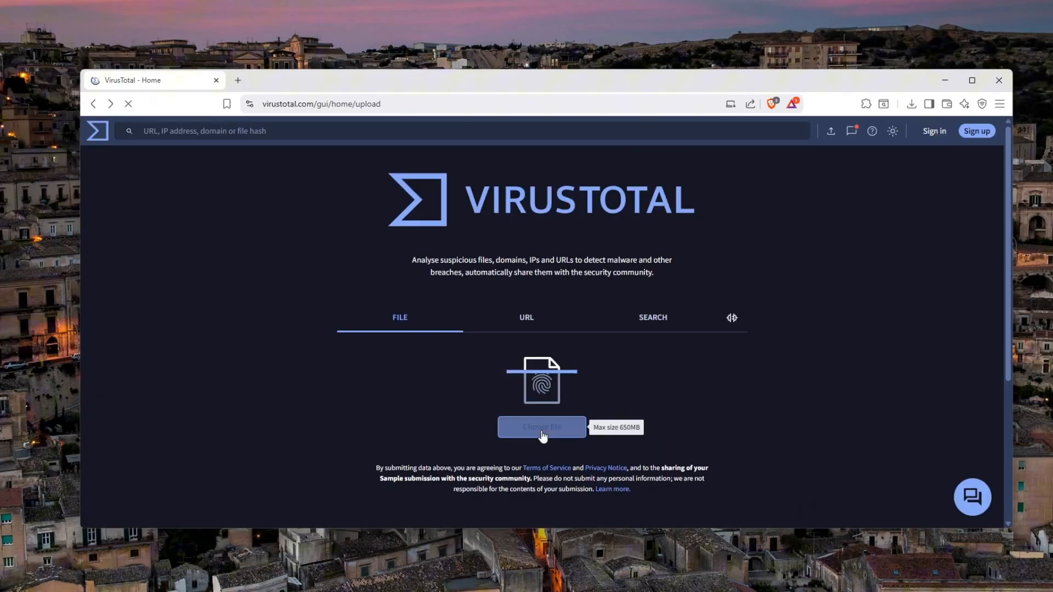
Step: Submit the dog file to VirusTotal and review 13 of 72 vendors flagging it as a malicious trojan
click(541, 427)
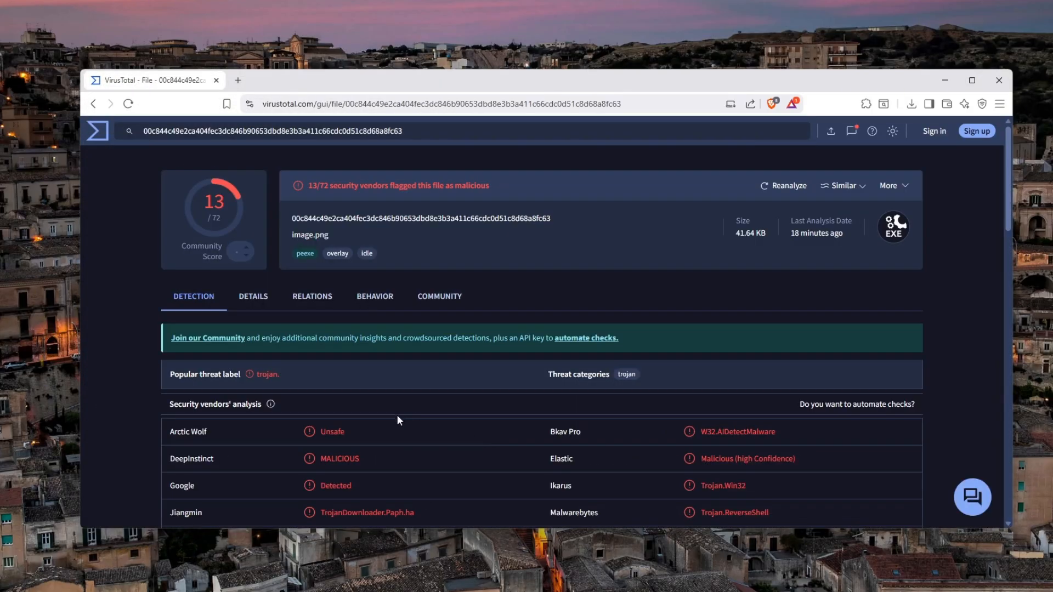
mouse_move(332, 332)
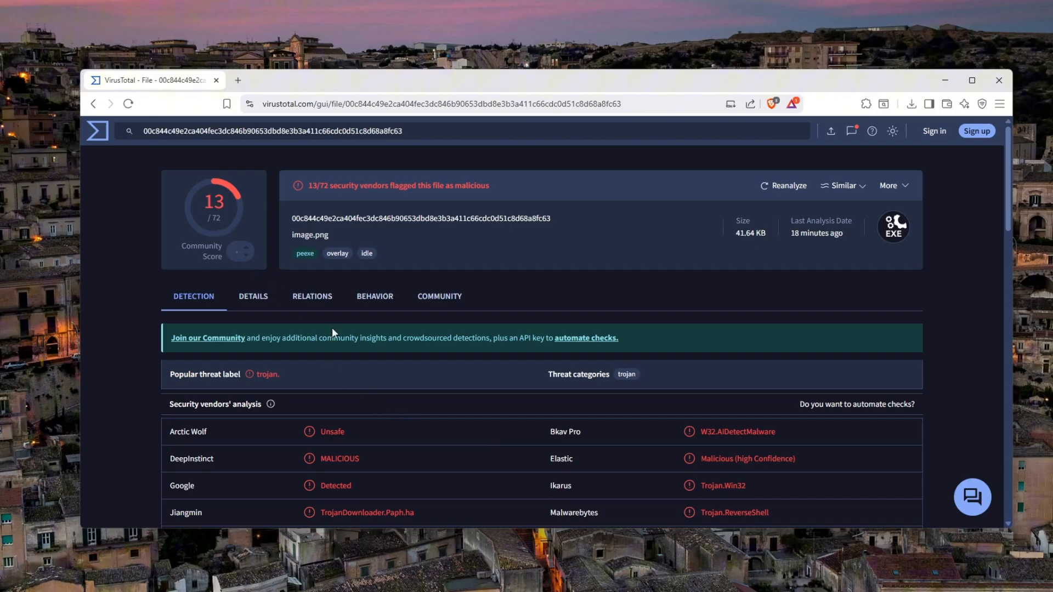
scroll(down, 3)
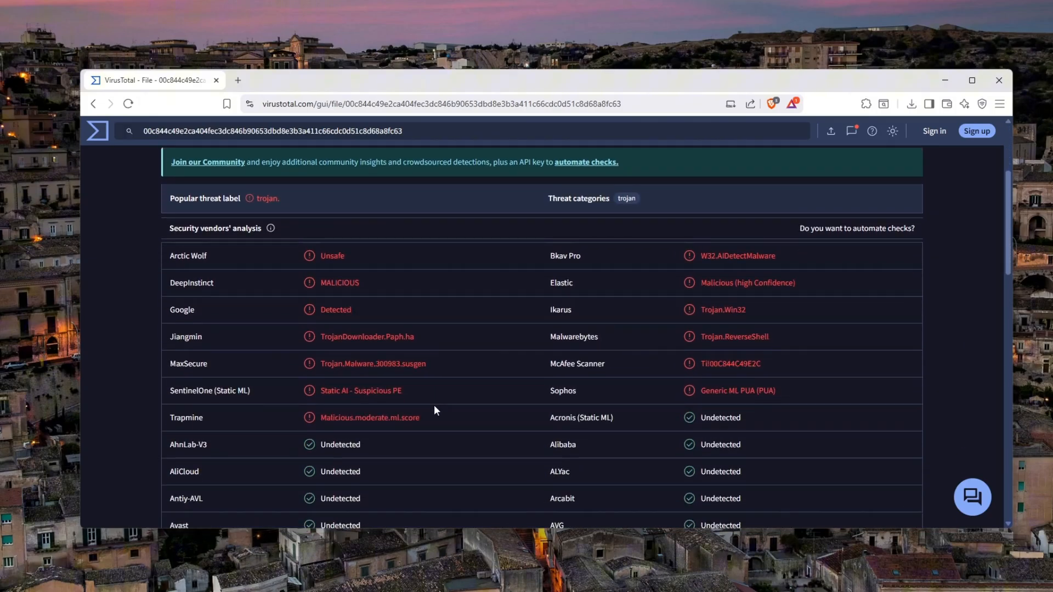
mouse_move(739, 335)
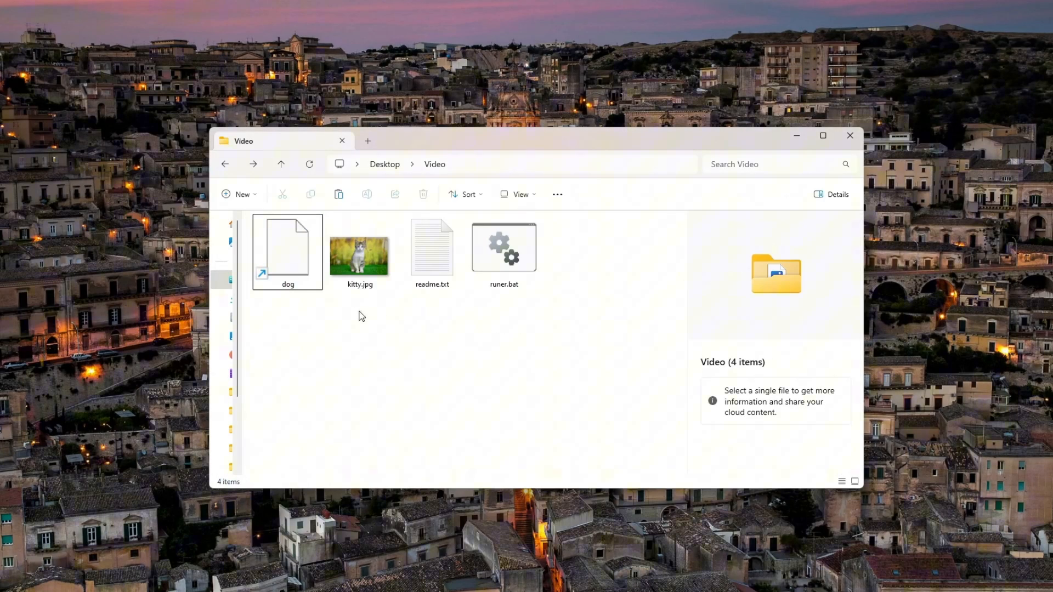
click(286, 252)
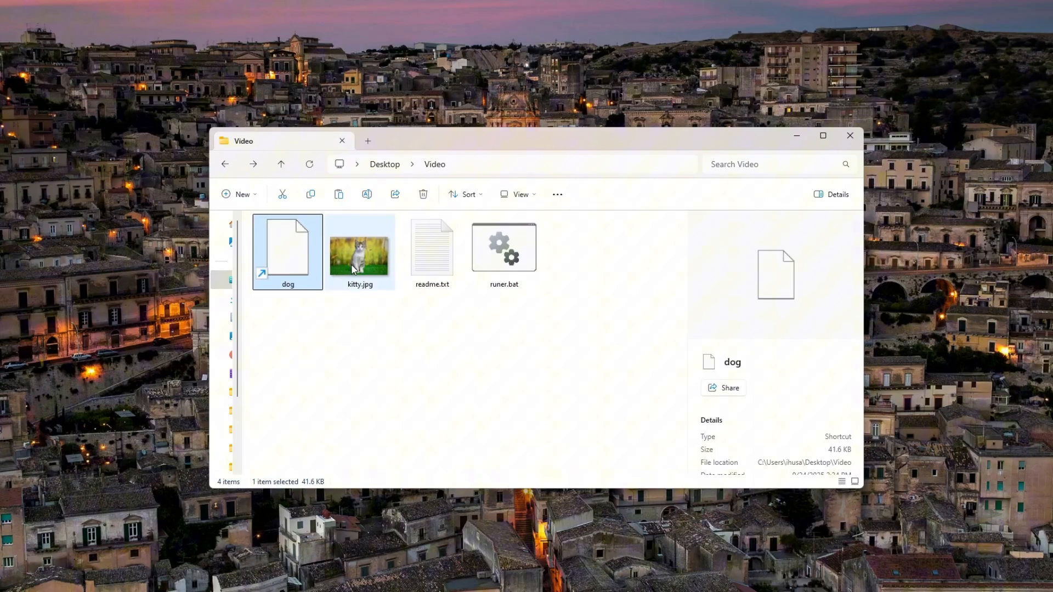
click(360, 252)
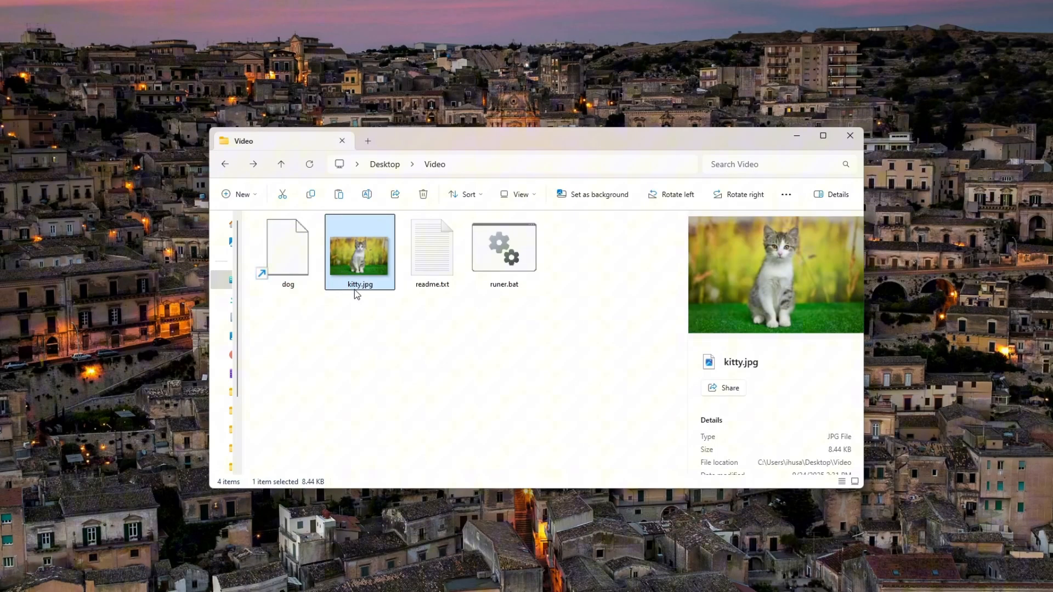